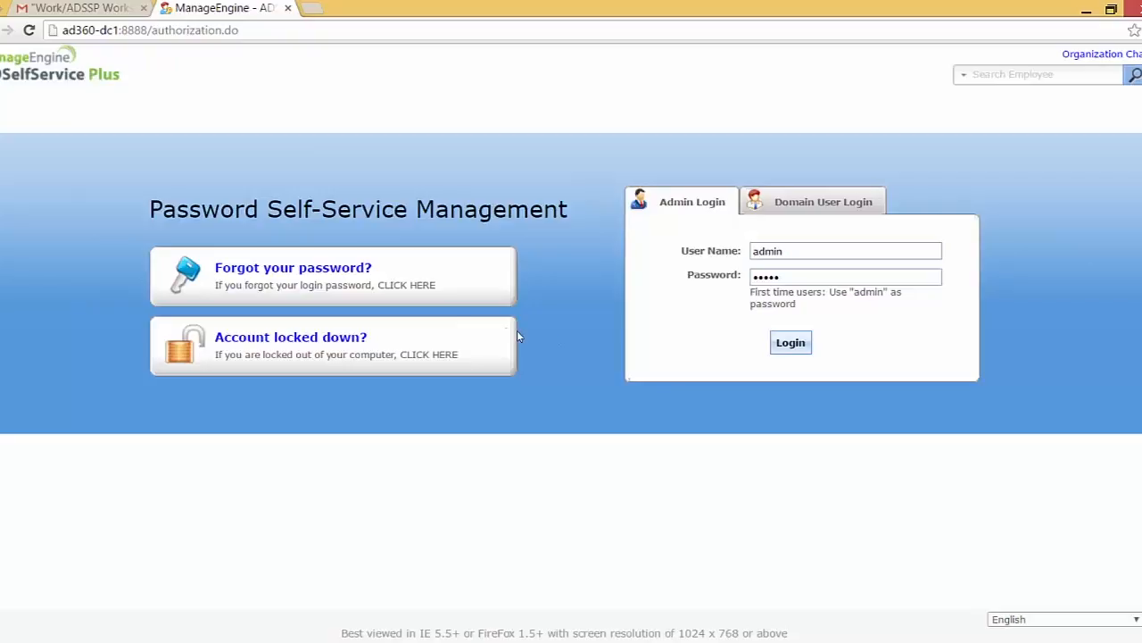
{"action": "mouse_move", "coordinate": [431, 300]}
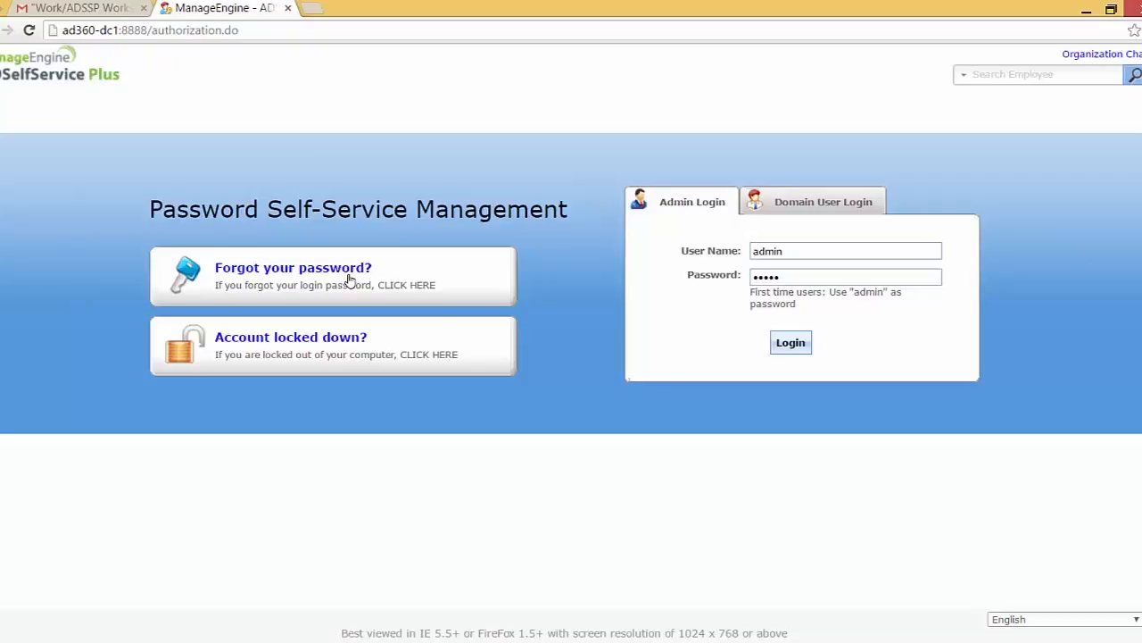
{"action": "mouse_move", "coordinate": [339, 353]}
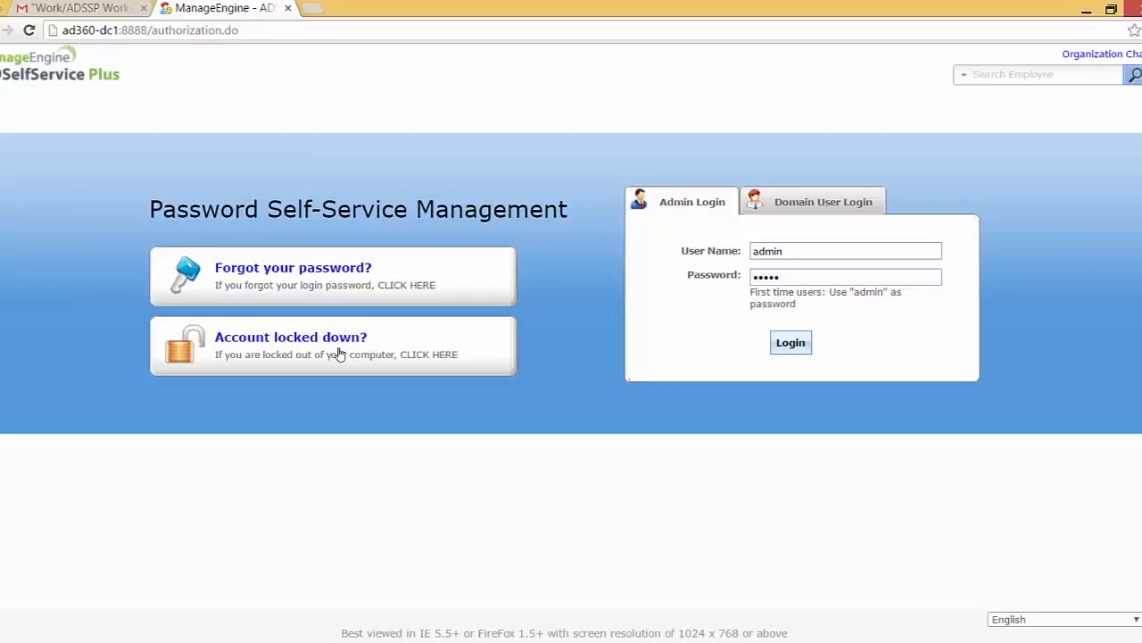
{"action": "mouse_move", "coordinate": [317, 267]}
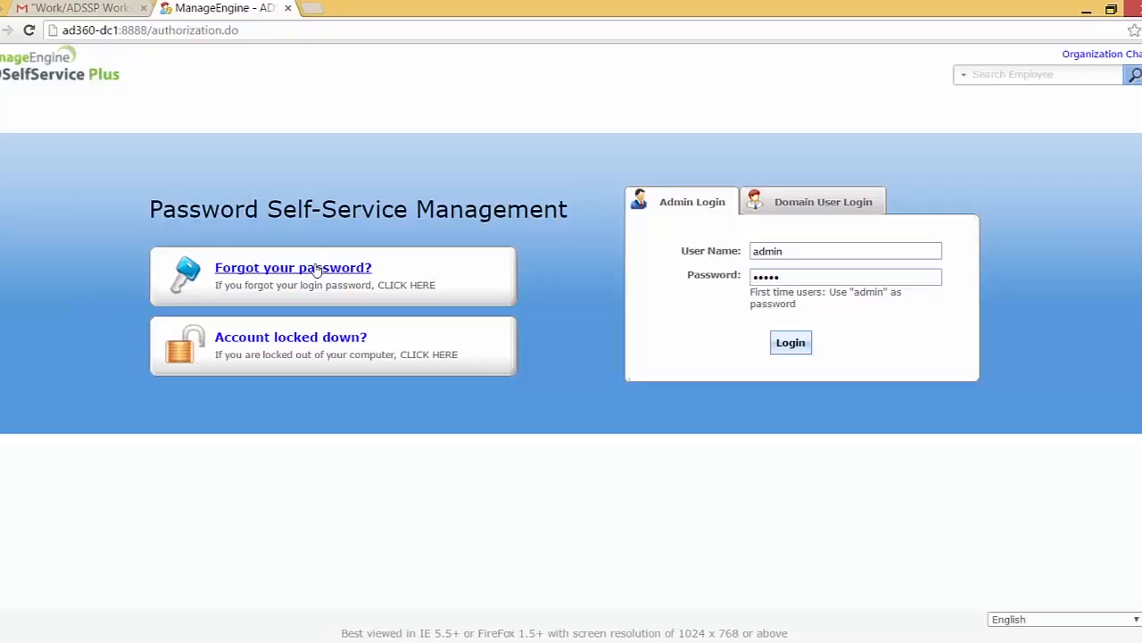
{"action": "left_click", "coordinate": [293, 267]}
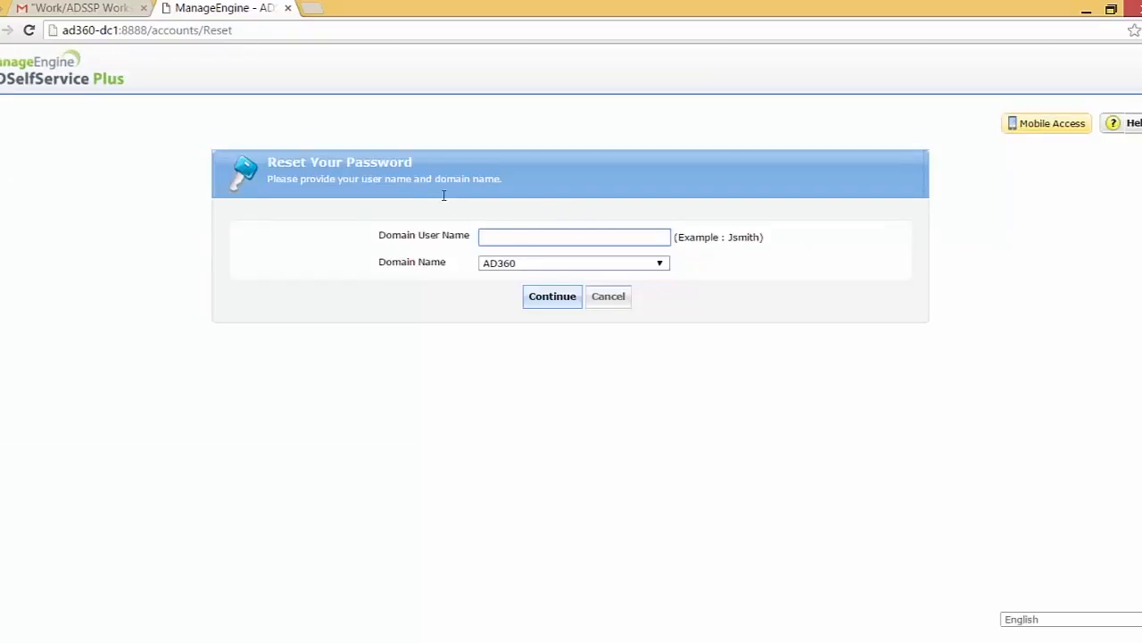
{"action": "type", "text": "tomjose"}
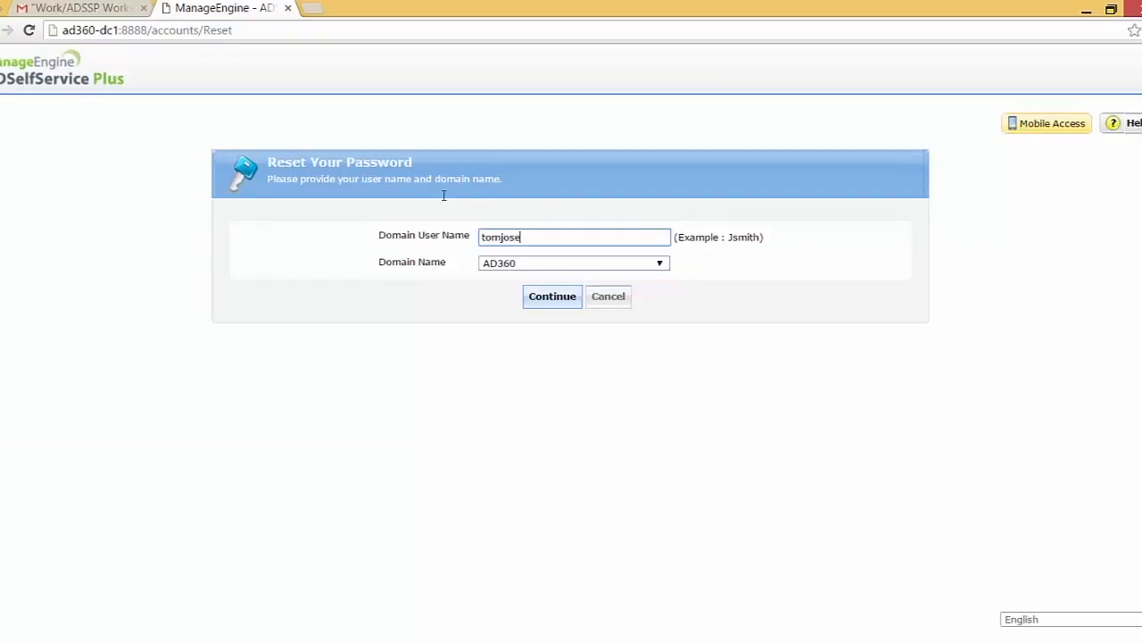
{"action": "left_click", "coordinate": [552, 296]}
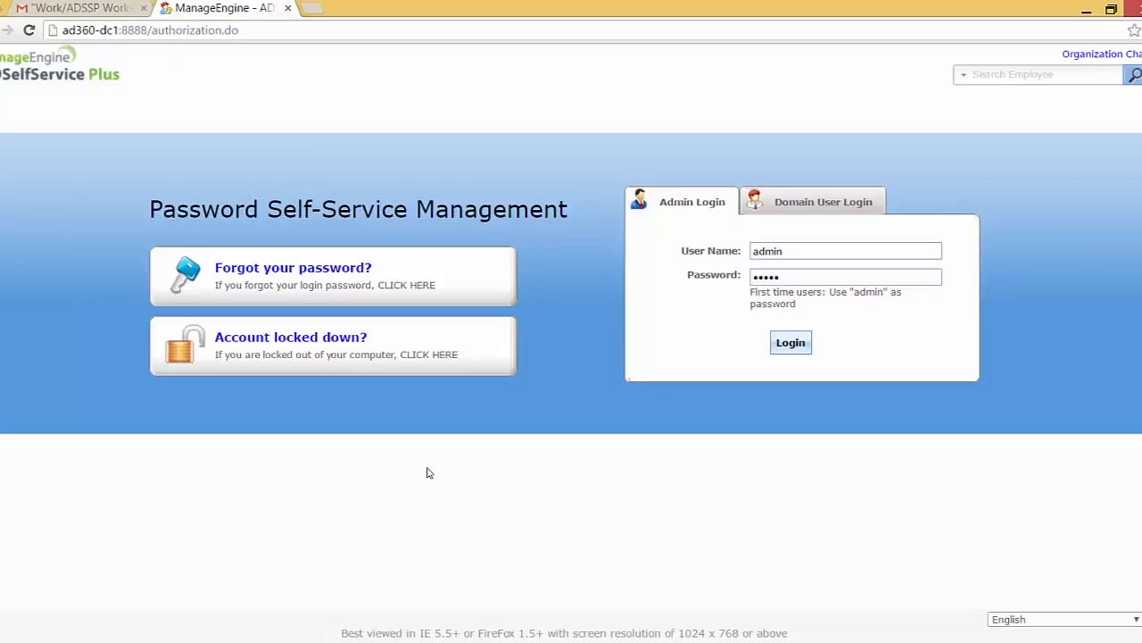
{"action": "mouse_move", "coordinate": [715, 463]}
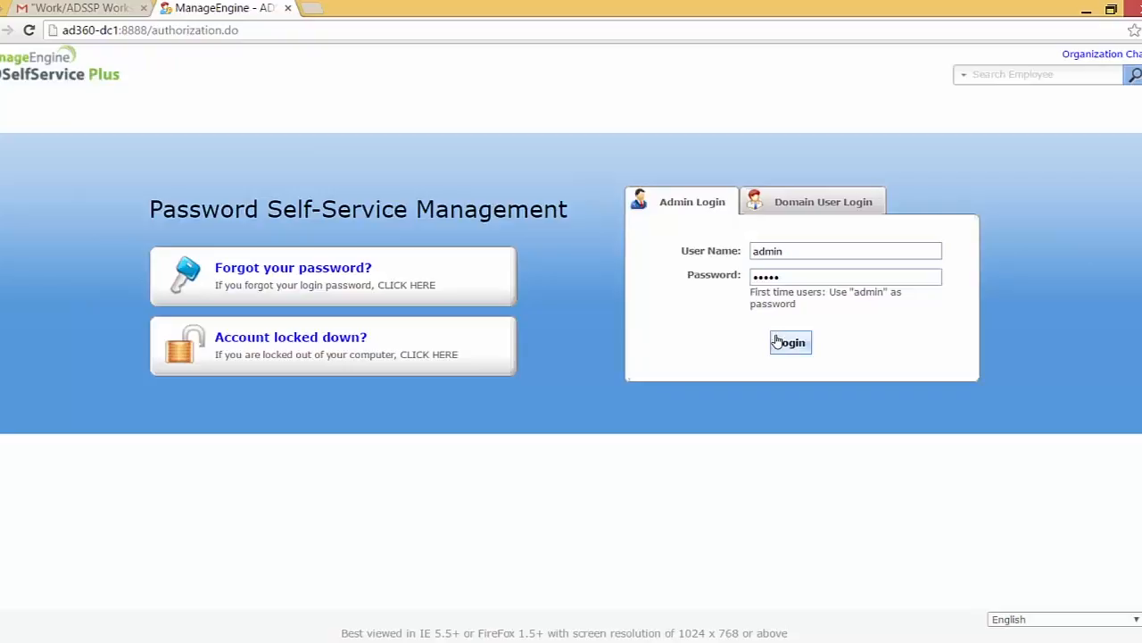
Sign in as admin and go to Configuration > Quick Enrollment
{"action": "left_click", "coordinate": [791, 342]}
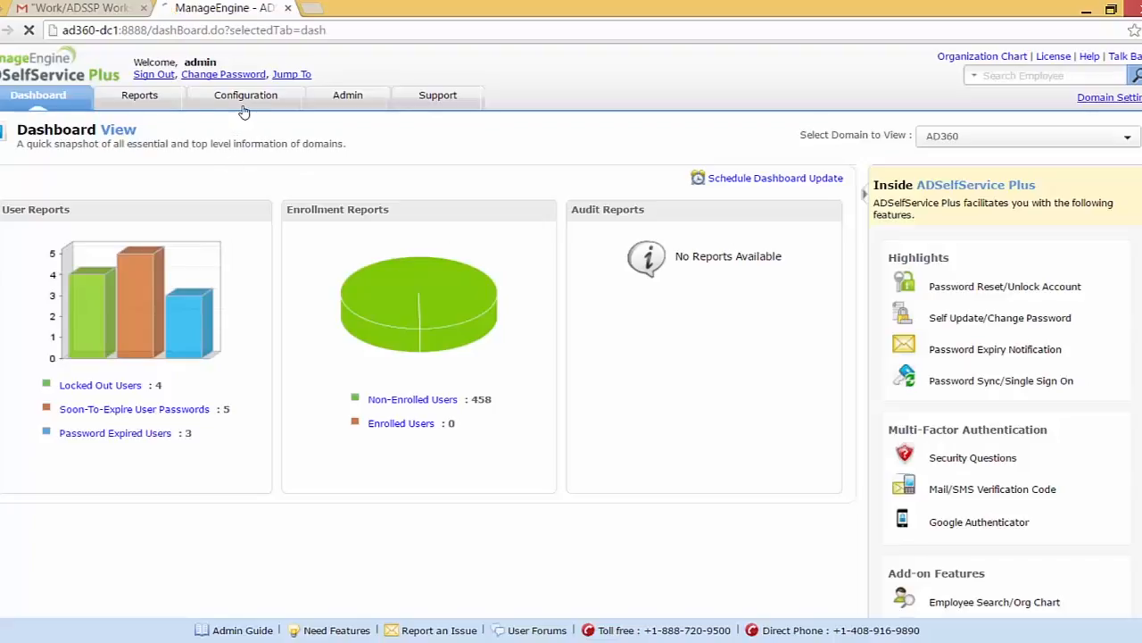
{"action": "left_click", "coordinate": [245, 95]}
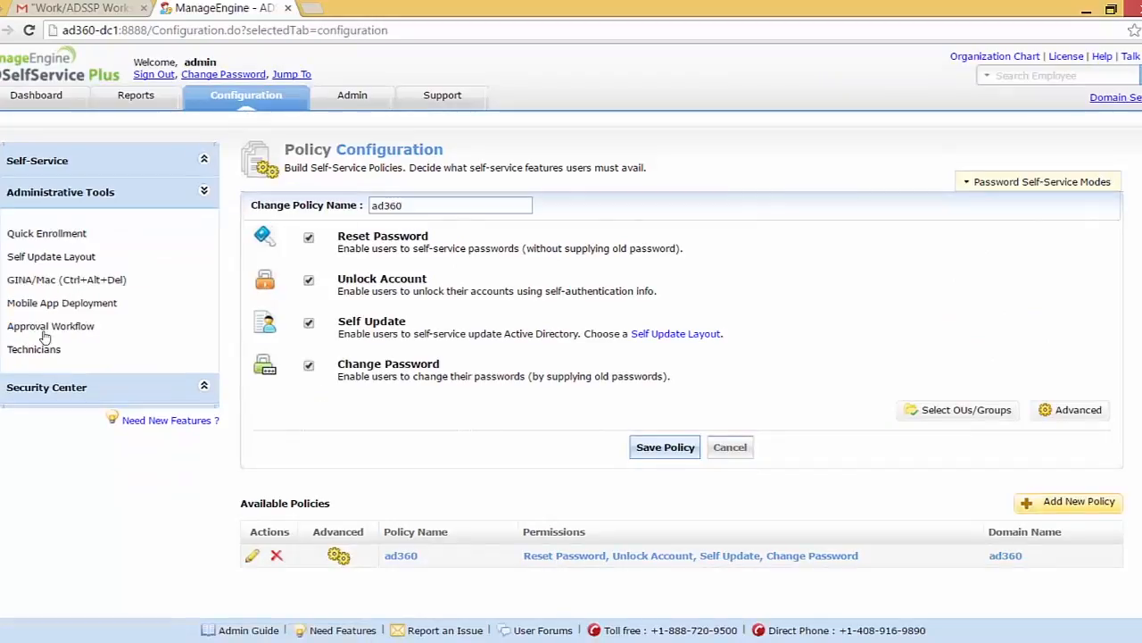
{"action": "left_click", "coordinate": [46, 233]}
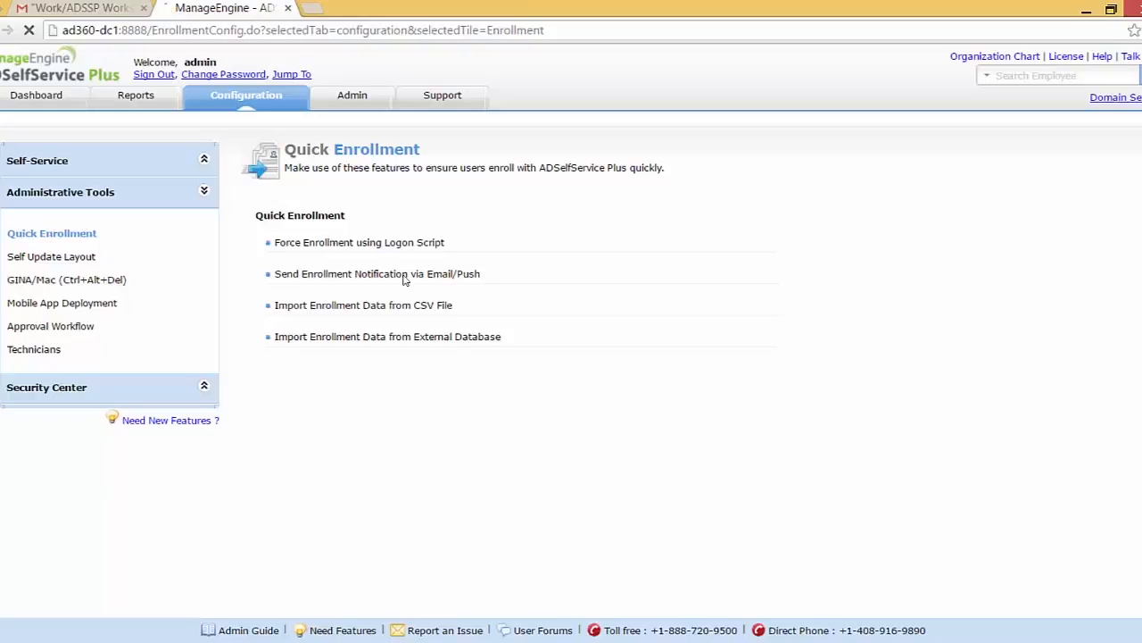
Address an email enrollment notification to the tom OU in AD360, checking the mail attribute
{"action": "left_click", "coordinate": [376, 274]}
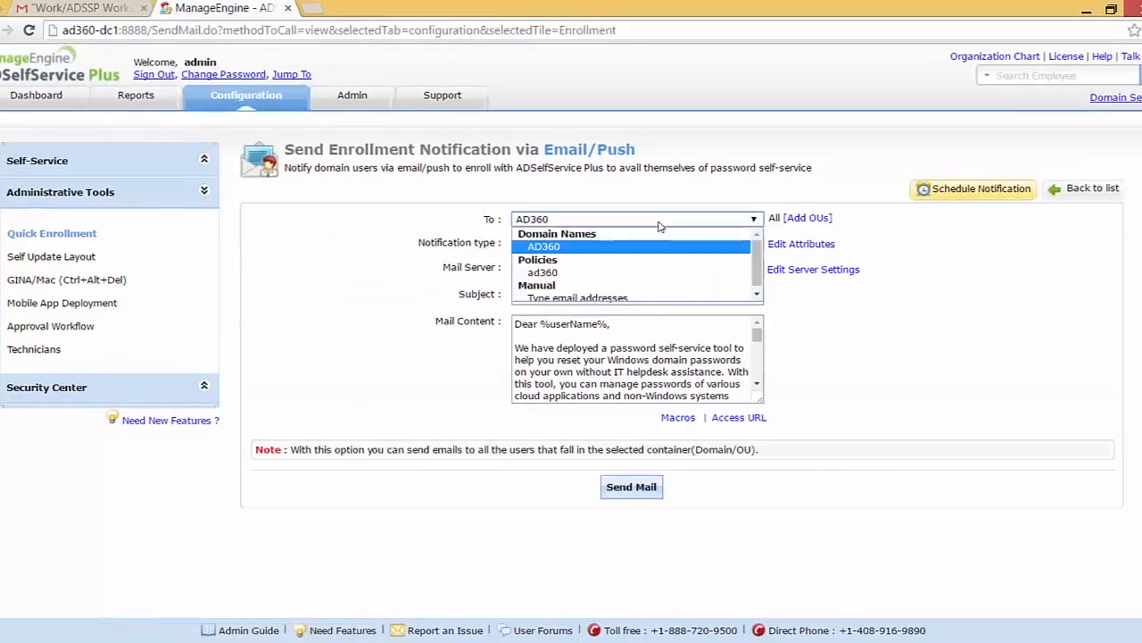
{"action": "mouse_move", "coordinate": [640, 272]}
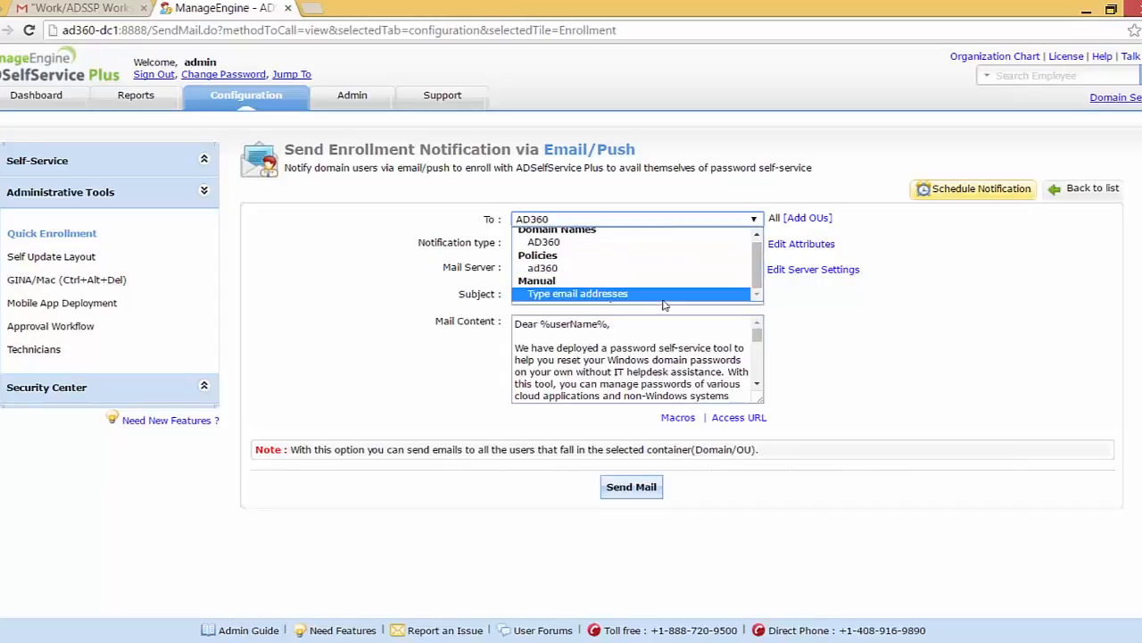
{"action": "left_click", "coordinate": [538, 242]}
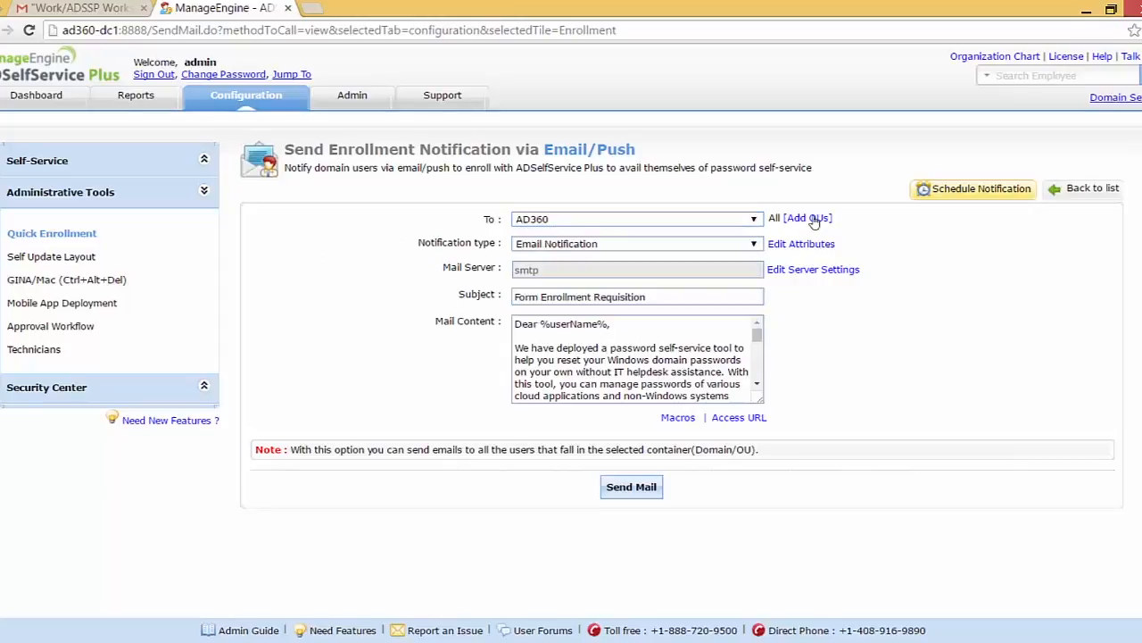
{"action": "left_click", "coordinate": [806, 218]}
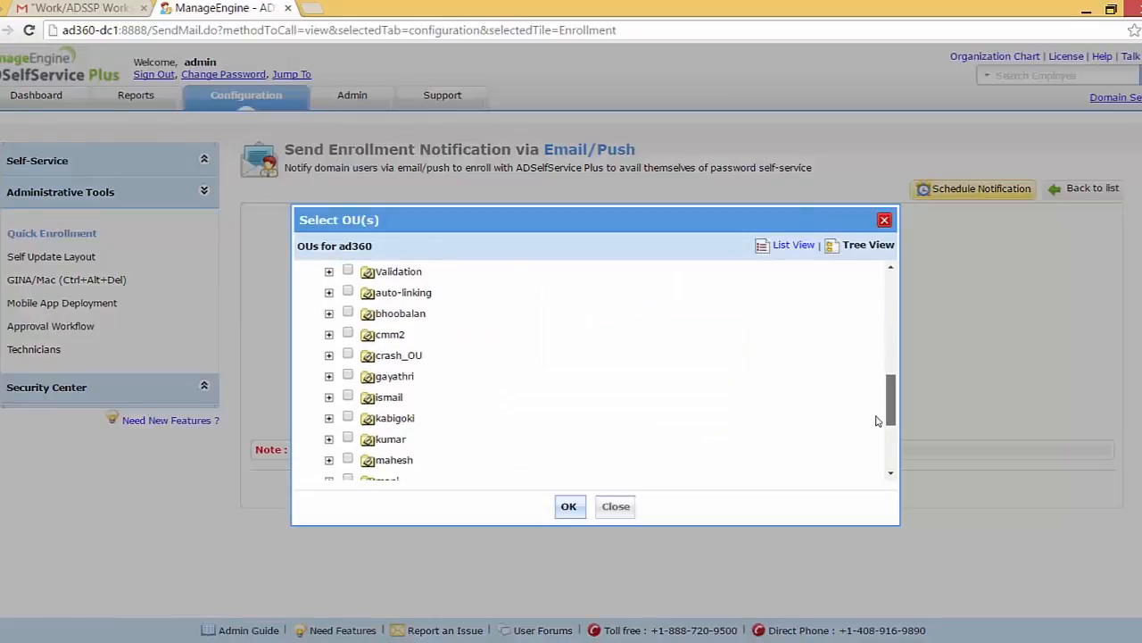
{"action": "scroll", "scroll_direction": "down", "scroll_amount": 3}
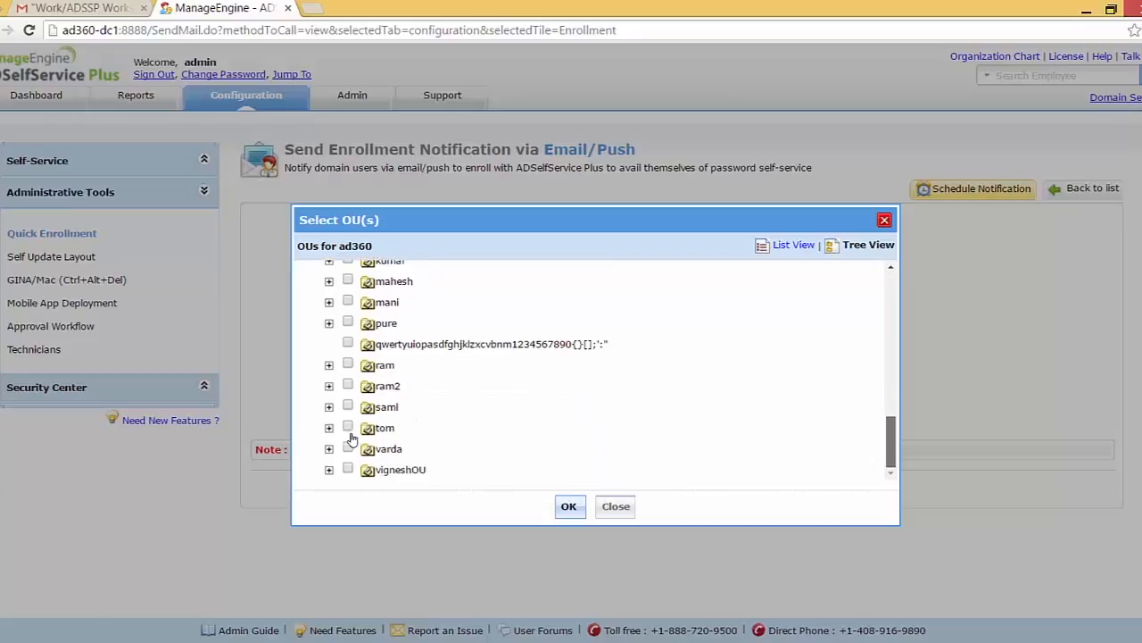
{"action": "left_click", "coordinate": [349, 428]}
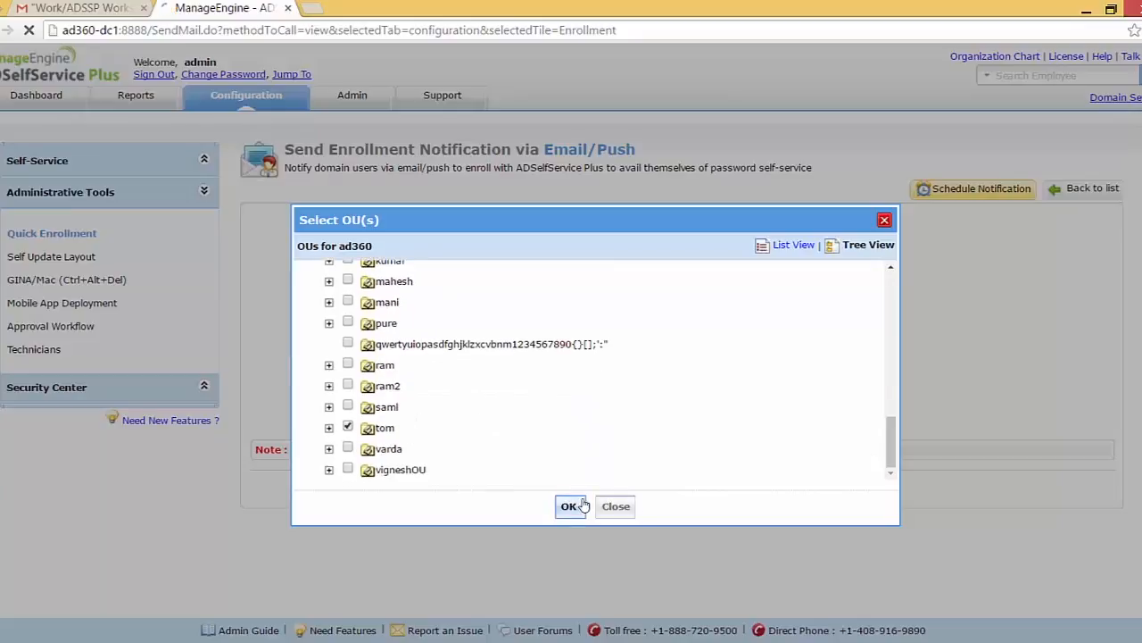
{"action": "left_click", "coordinate": [568, 506]}
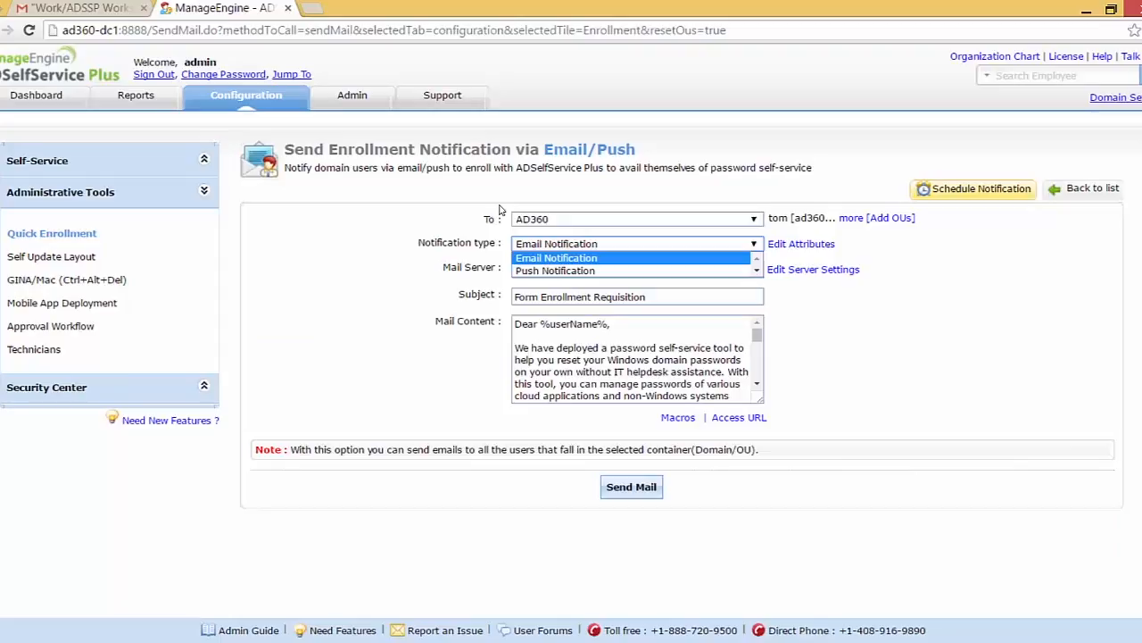
{"action": "mouse_move", "coordinate": [607, 249]}
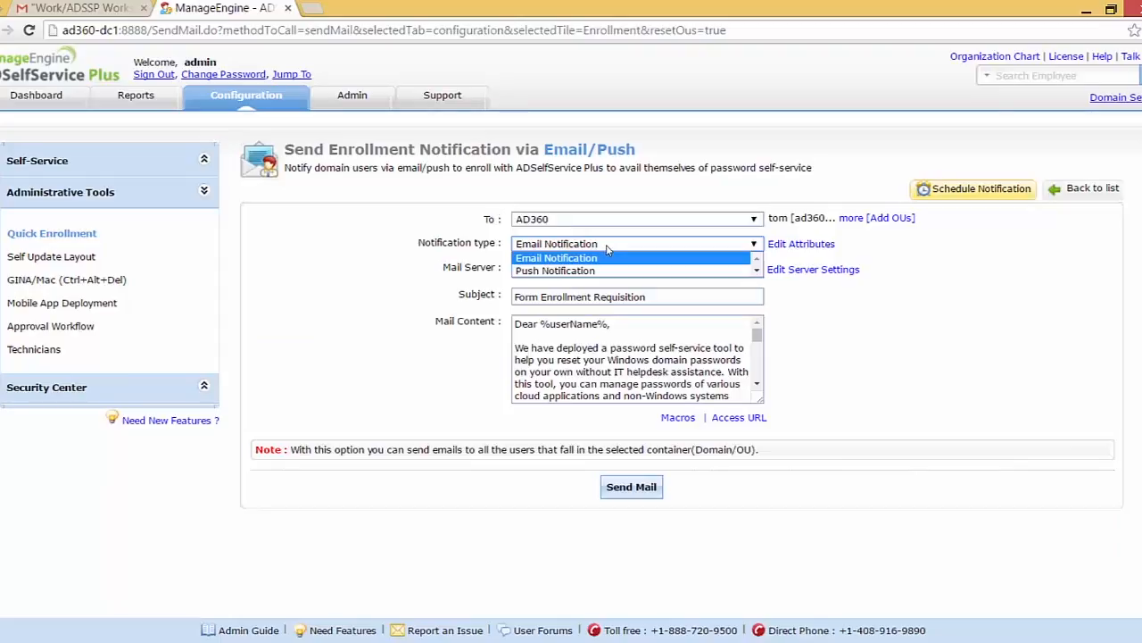
{"action": "left_click", "coordinate": [556, 257]}
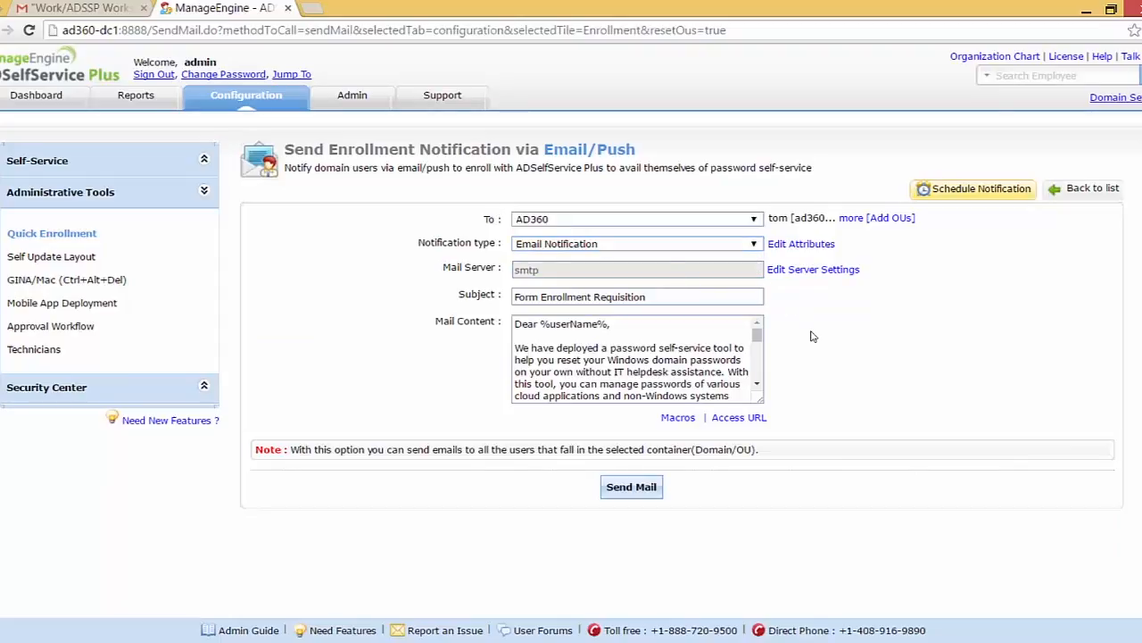
{"action": "left_click", "coordinate": [802, 243]}
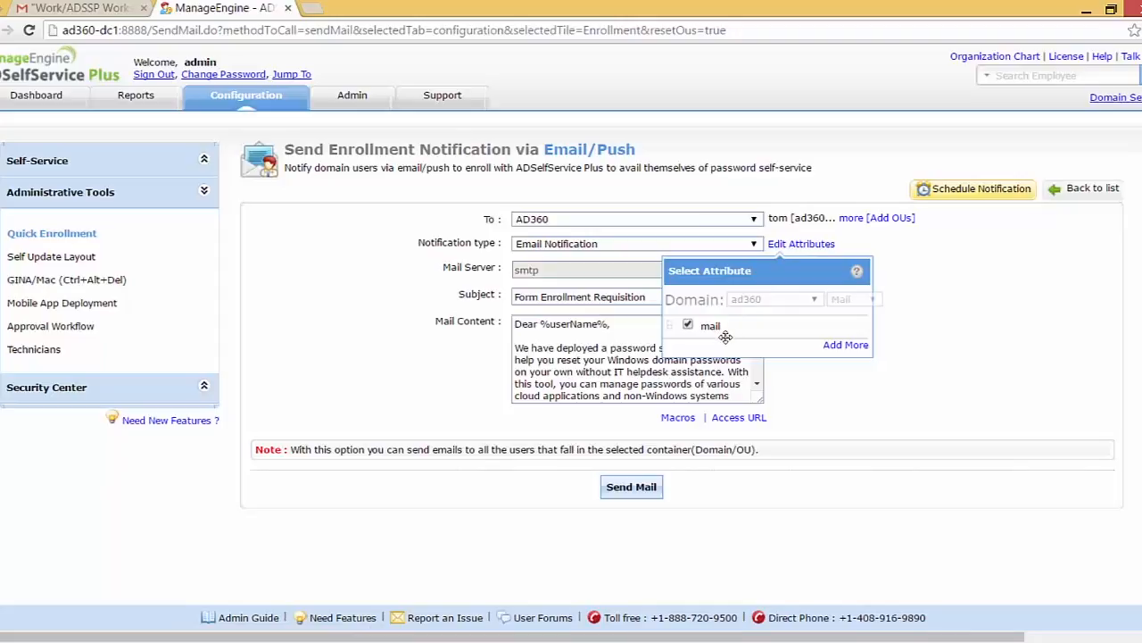
{"action": "mouse_move", "coordinate": [975, 274]}
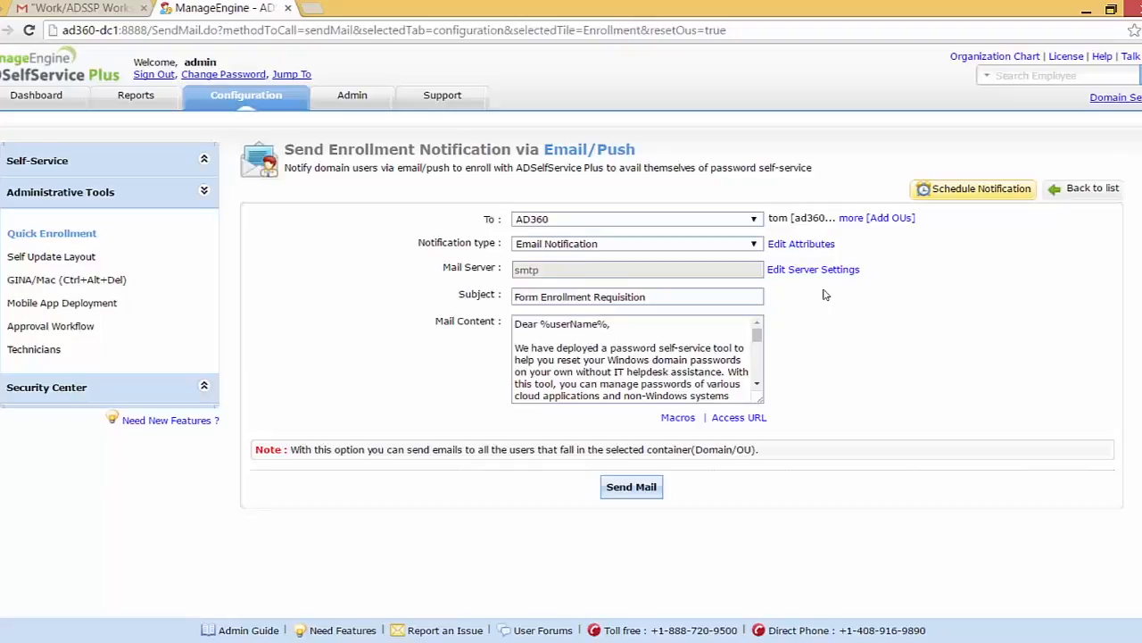
{"action": "left_click", "coordinate": [813, 269]}
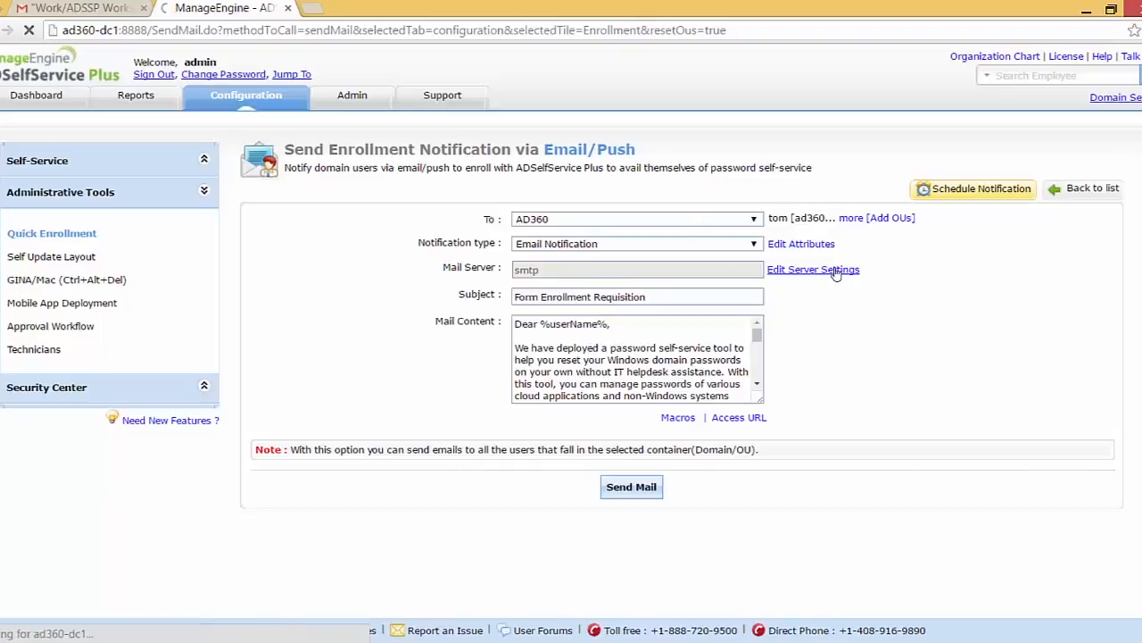
{"action": "left_click", "coordinate": [813, 268]}
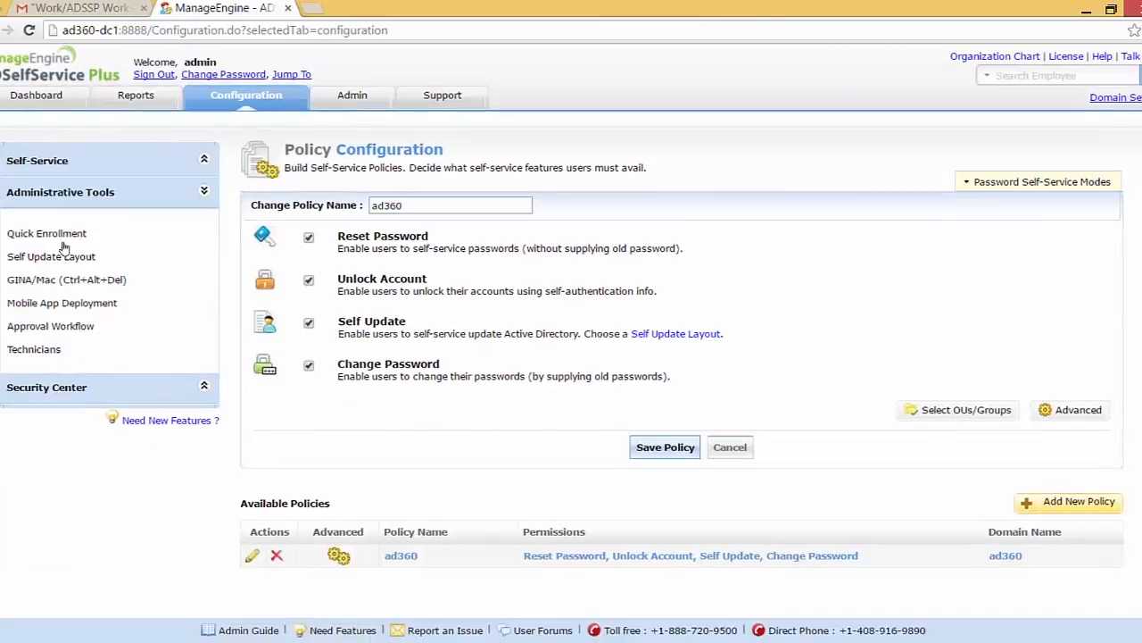
{"action": "left_click", "coordinate": [47, 233]}
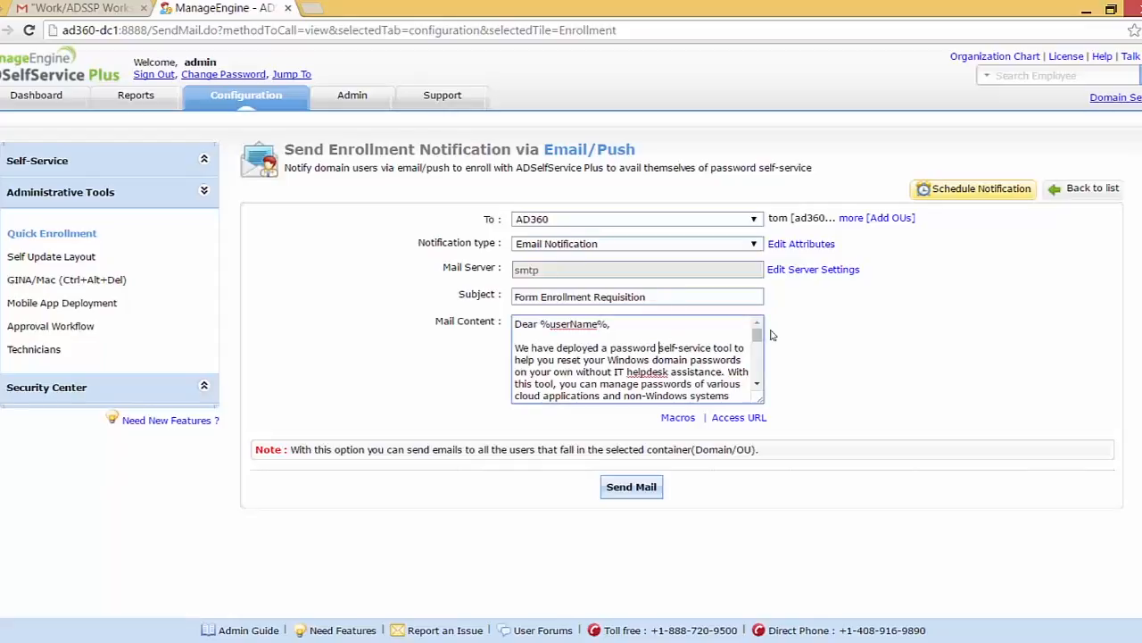
Review the mail content, then send and confirm the enrollment email
{"action": "scroll", "scroll_direction": "down", "scroll_amount": 3}
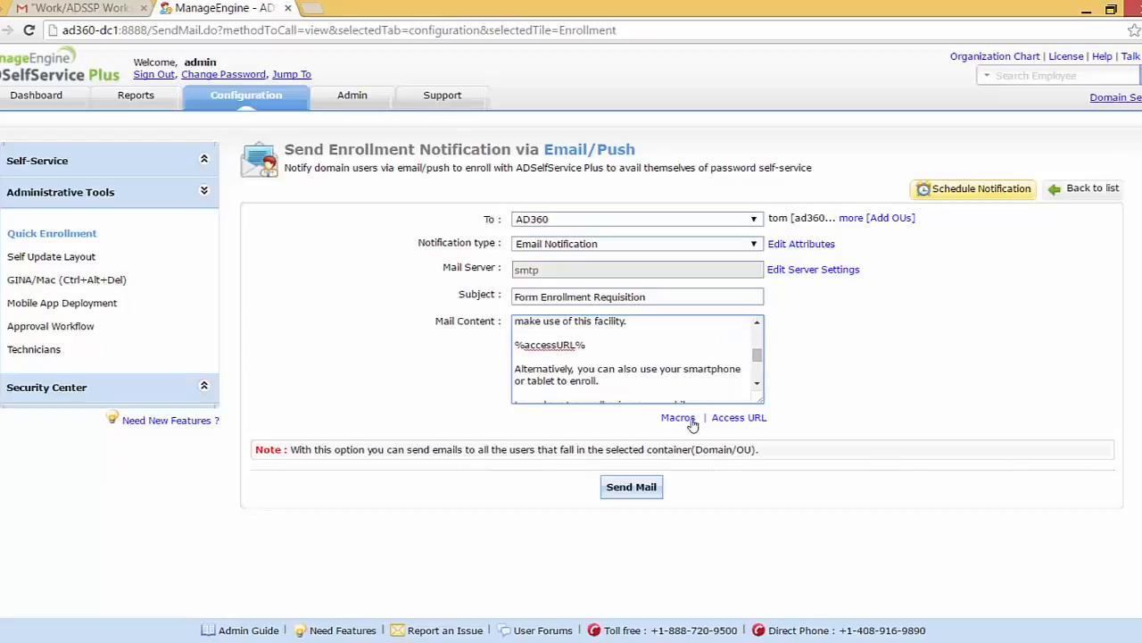
{"action": "mouse_move", "coordinate": [758, 357]}
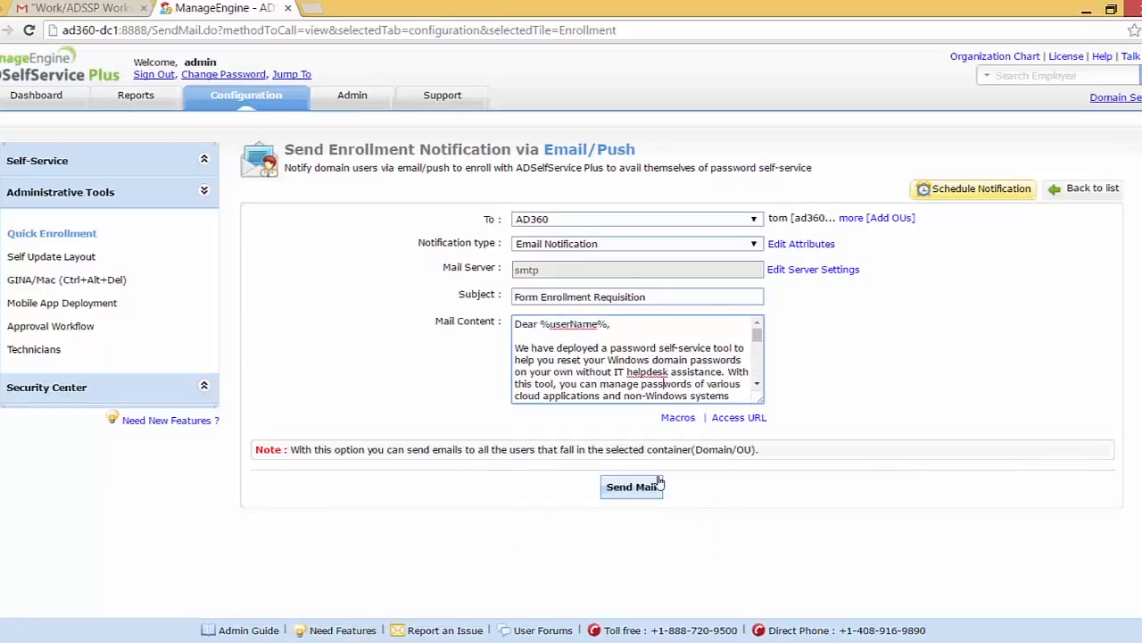
{"action": "left_click", "coordinate": [631, 486]}
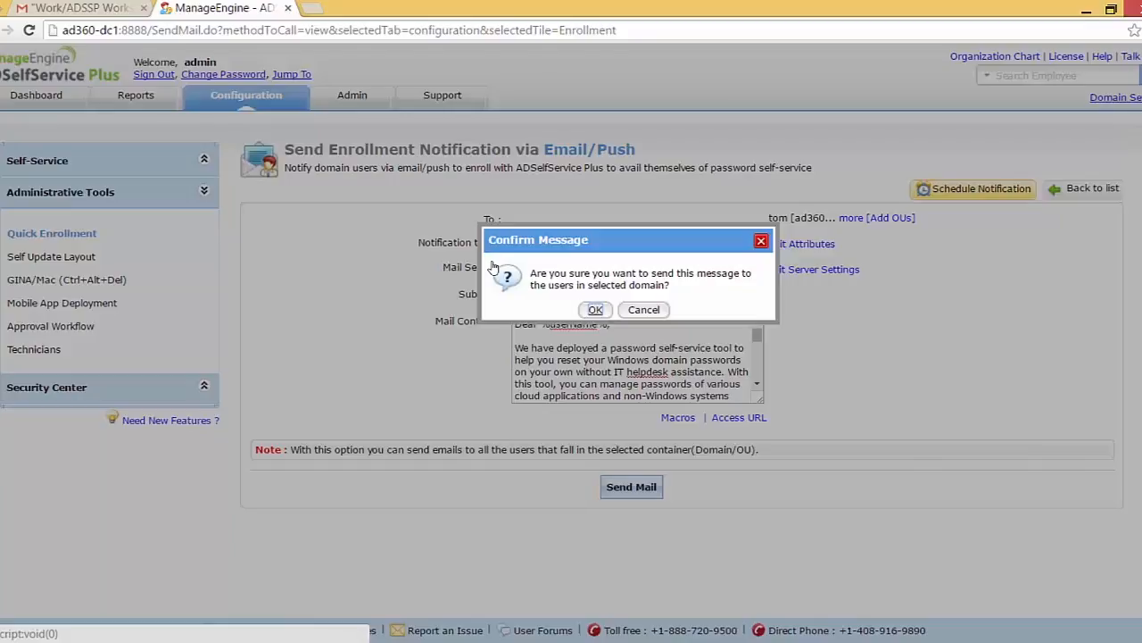
{"action": "left_click", "coordinate": [595, 310]}
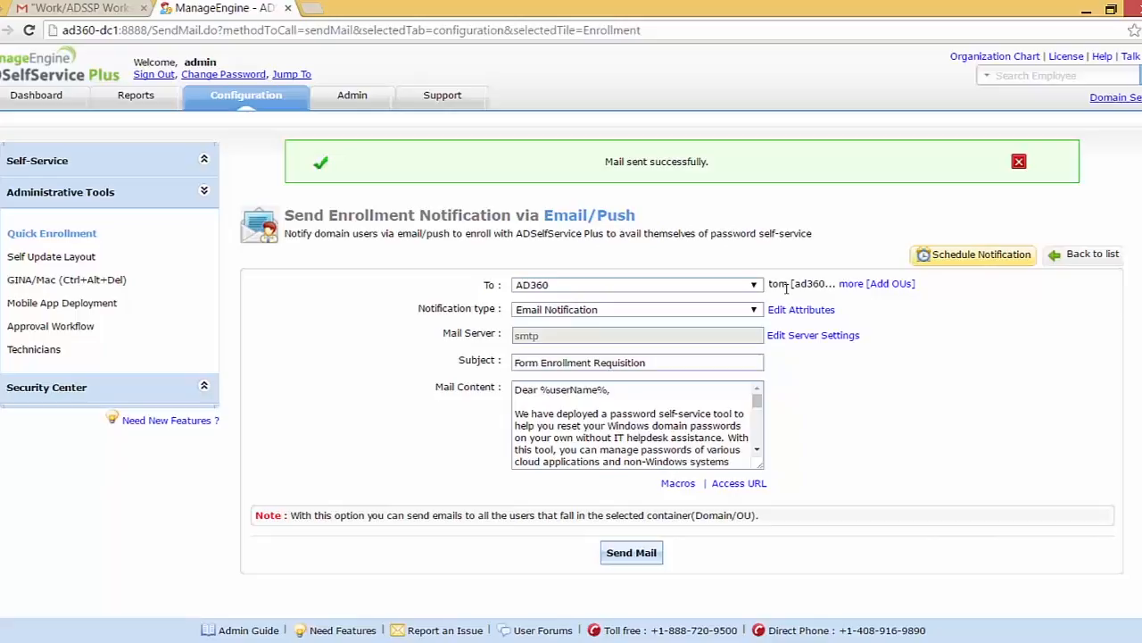
{"action": "mouse_move", "coordinate": [917, 371]}
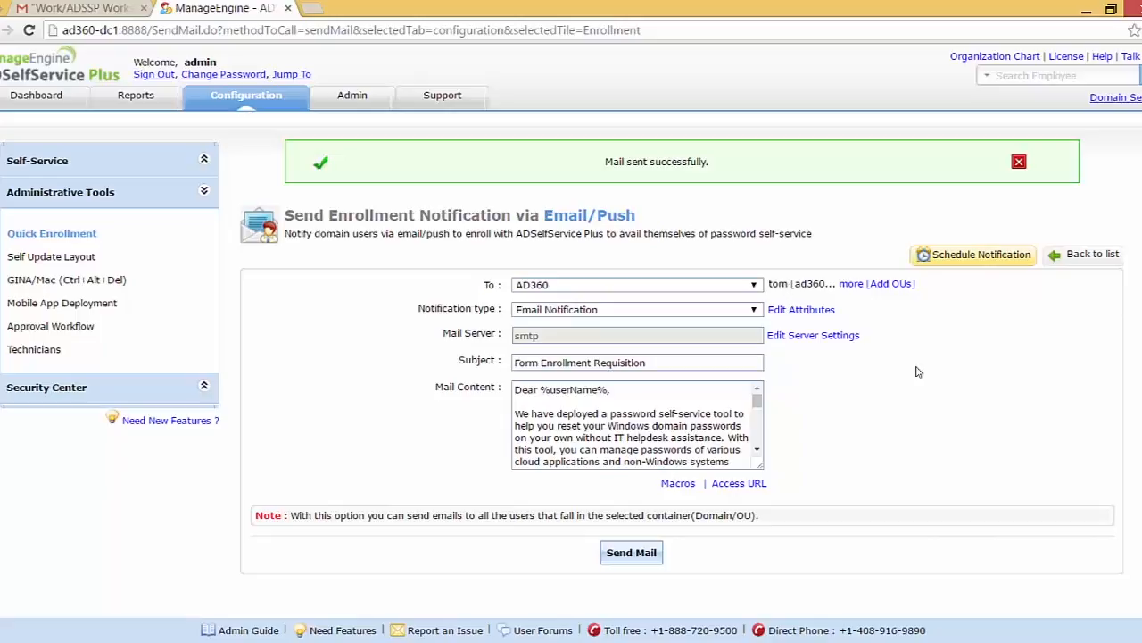
{"action": "mouse_move", "coordinate": [397, 346]}
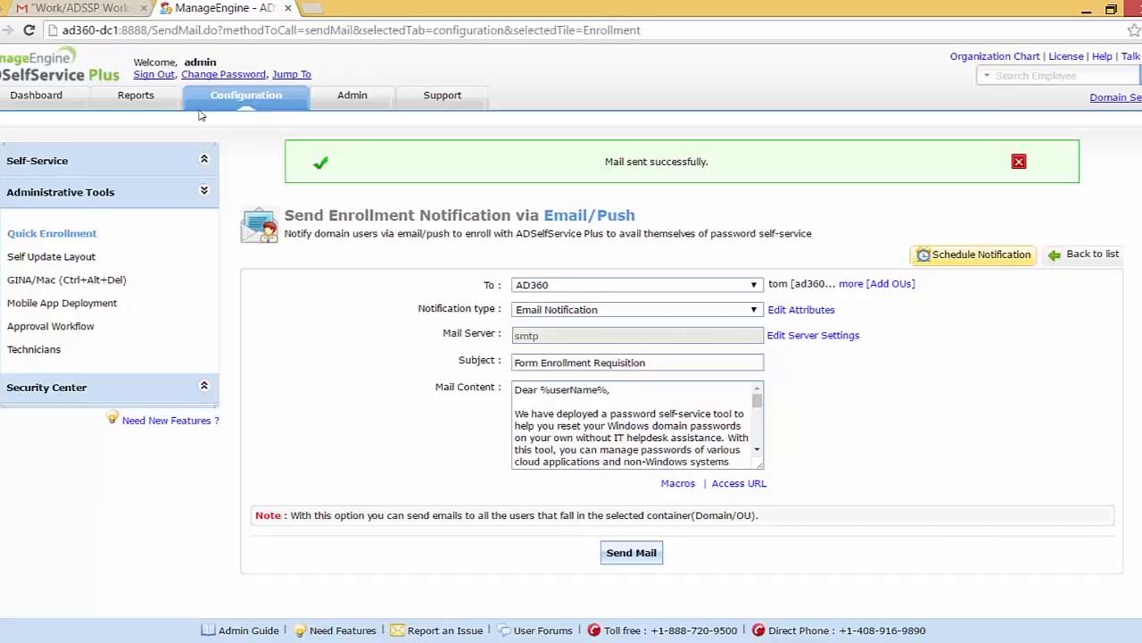
Check Gmail for the Form Enrollment Requisition email, then return to ADSelfService Plus
{"action": "left_click", "coordinate": [85, 7]}
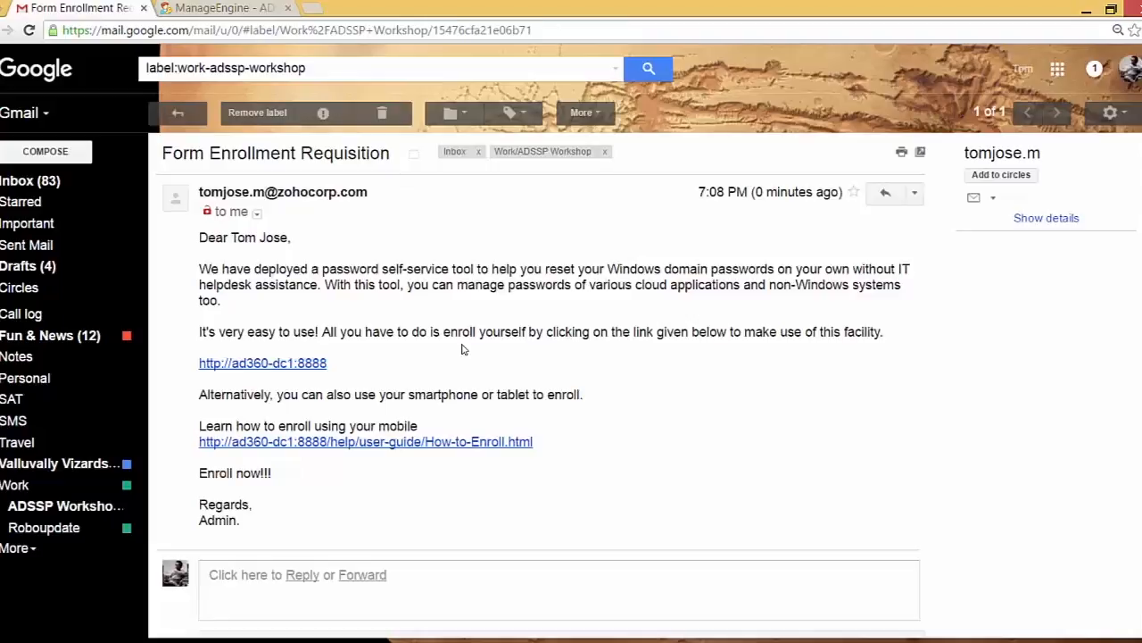
{"action": "mouse_move", "coordinate": [244, 161]}
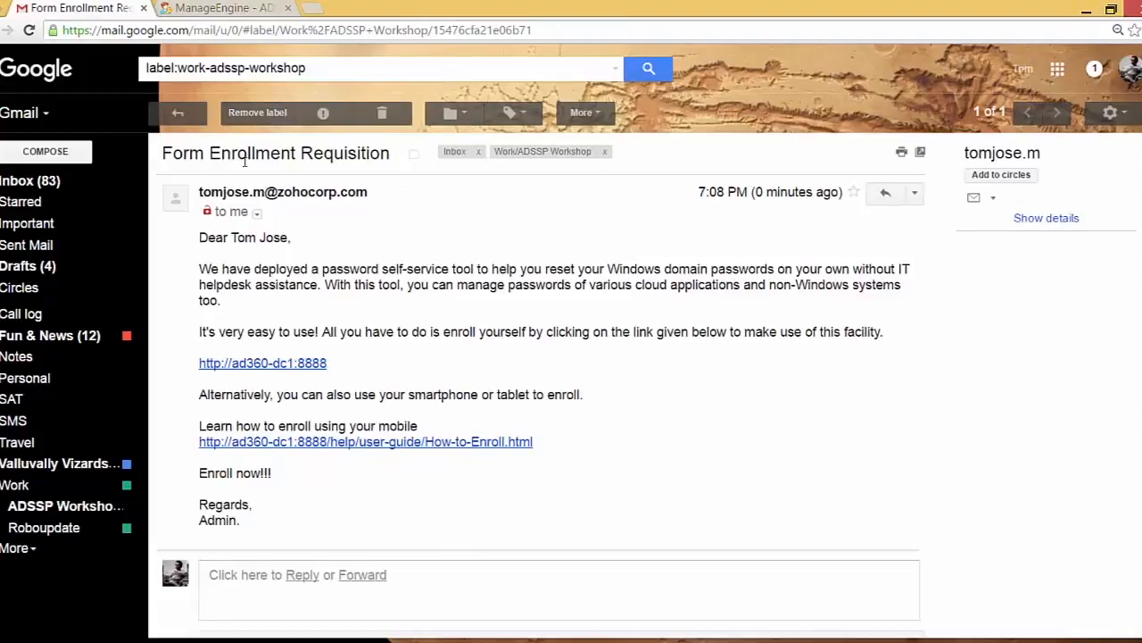
{"action": "mouse_move", "coordinate": [410, 350]}
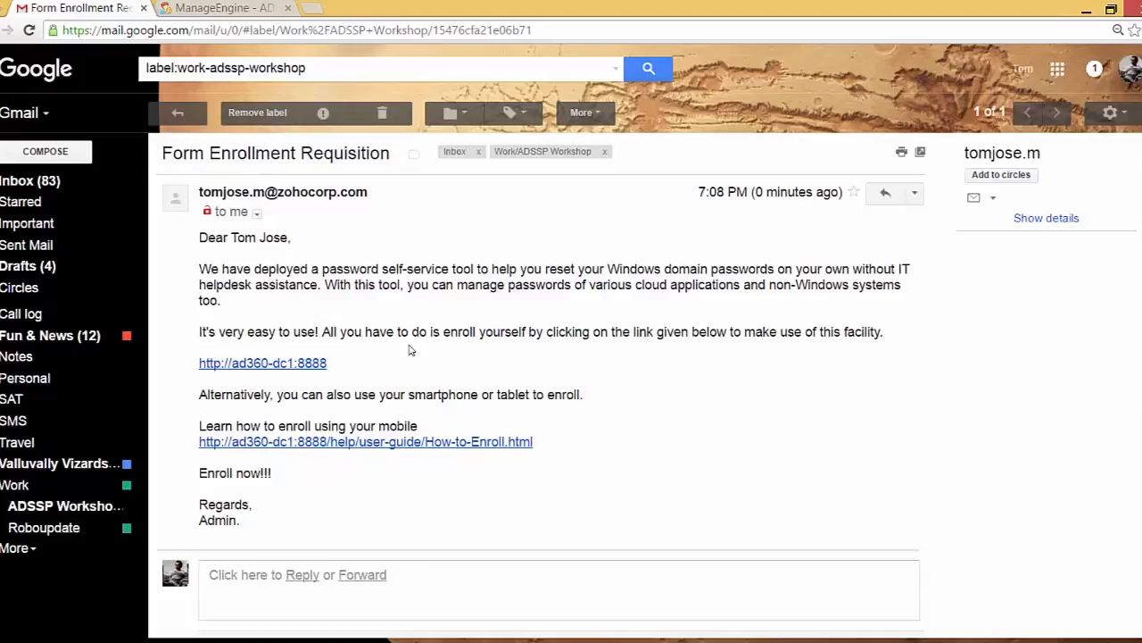
{"action": "mouse_move", "coordinate": [377, 371]}
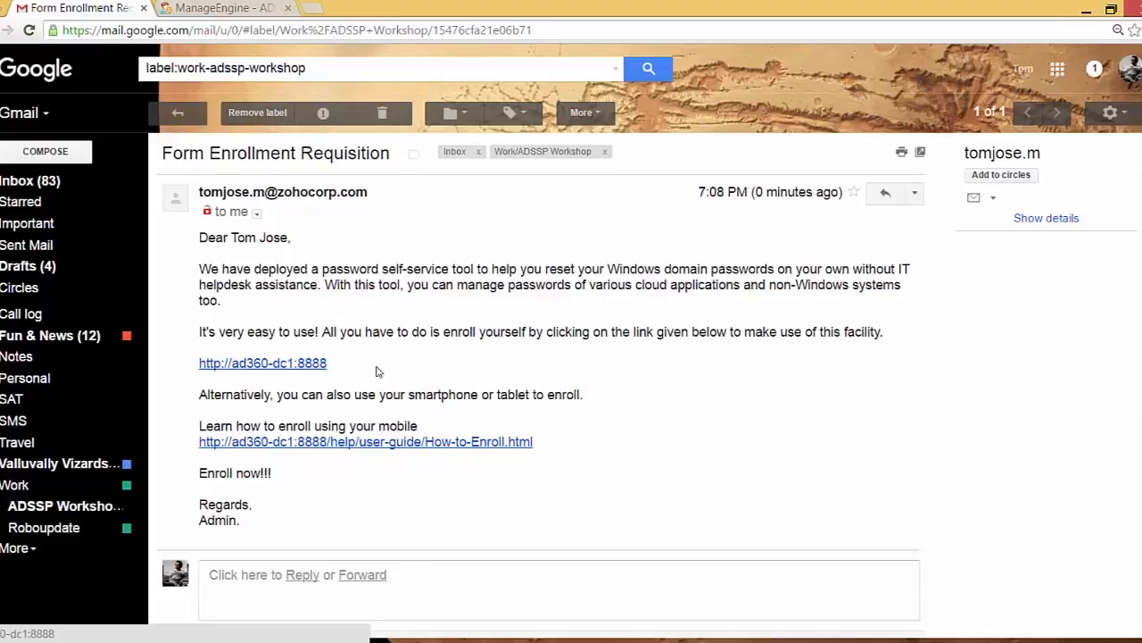
{"action": "mouse_move", "coordinate": [409, 373]}
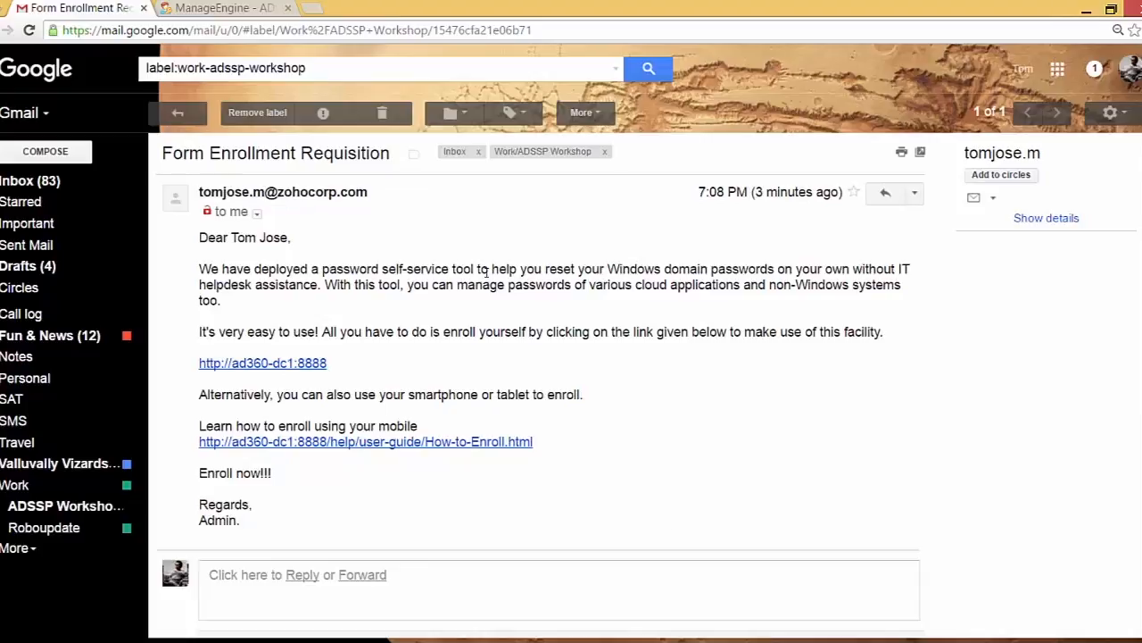
{"action": "mouse_move", "coordinate": [418, 178]}
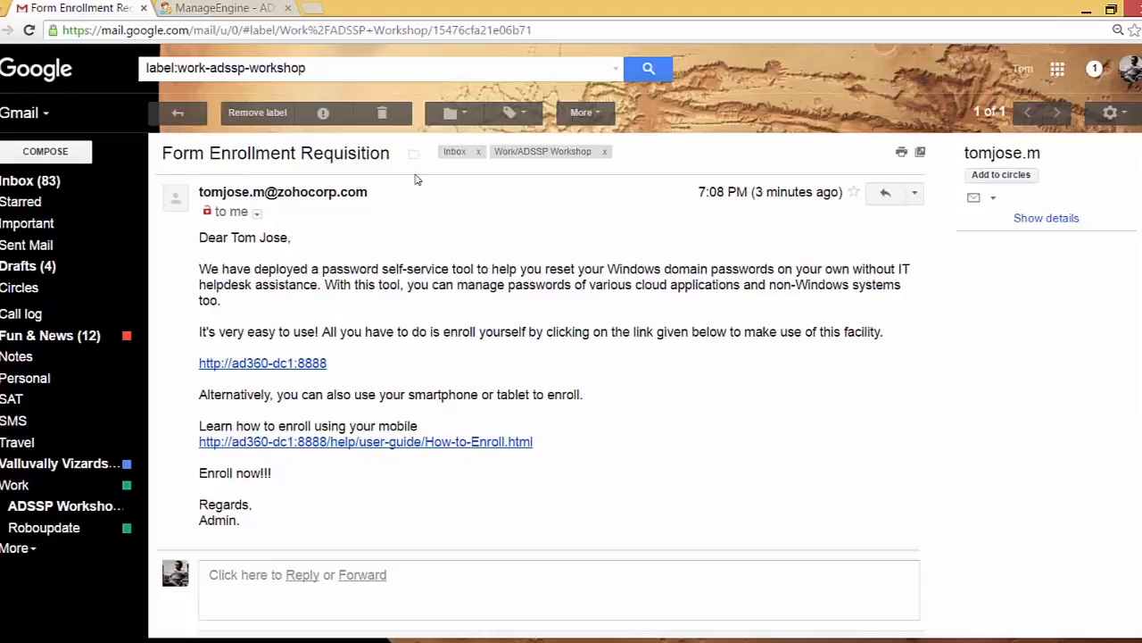
{"action": "left_click", "coordinate": [177, 113]}
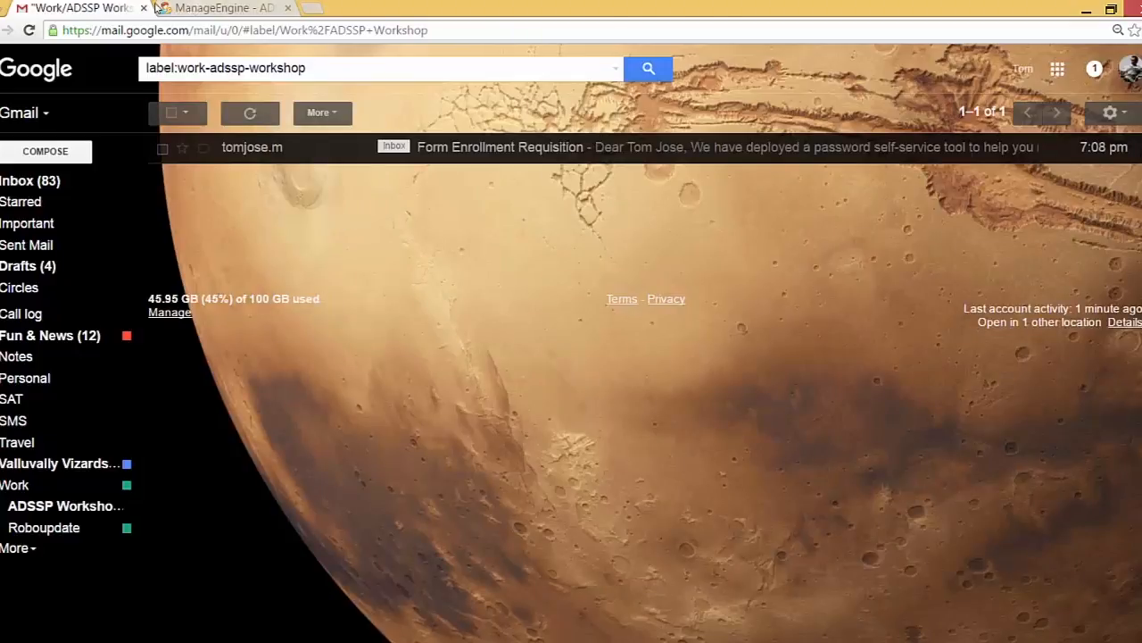
{"action": "left_click", "coordinate": [219, 8]}
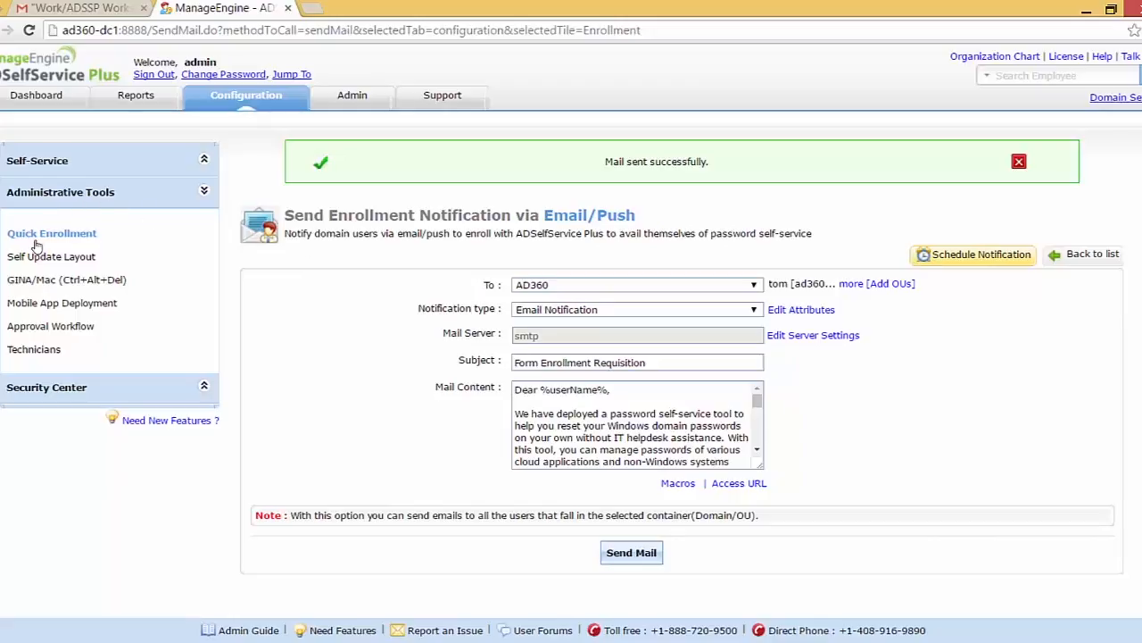
Enable force enrollment using logon script for the ad360 policy
{"action": "left_click", "coordinate": [50, 233]}
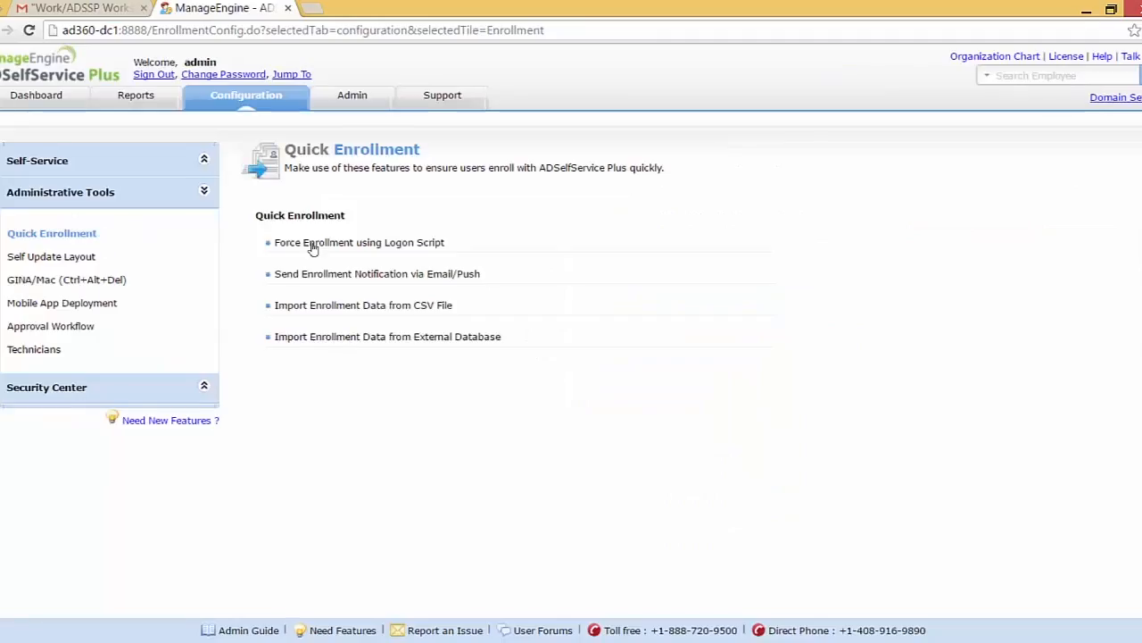
{"action": "mouse_move", "coordinate": [335, 248]}
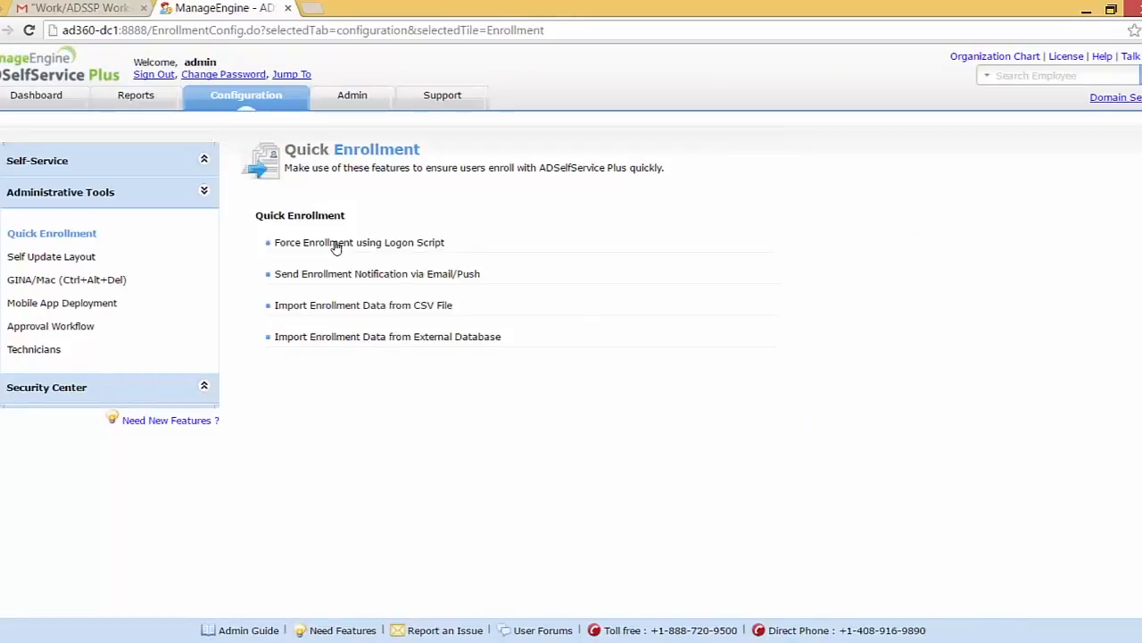
{"action": "left_click", "coordinate": [357, 241]}
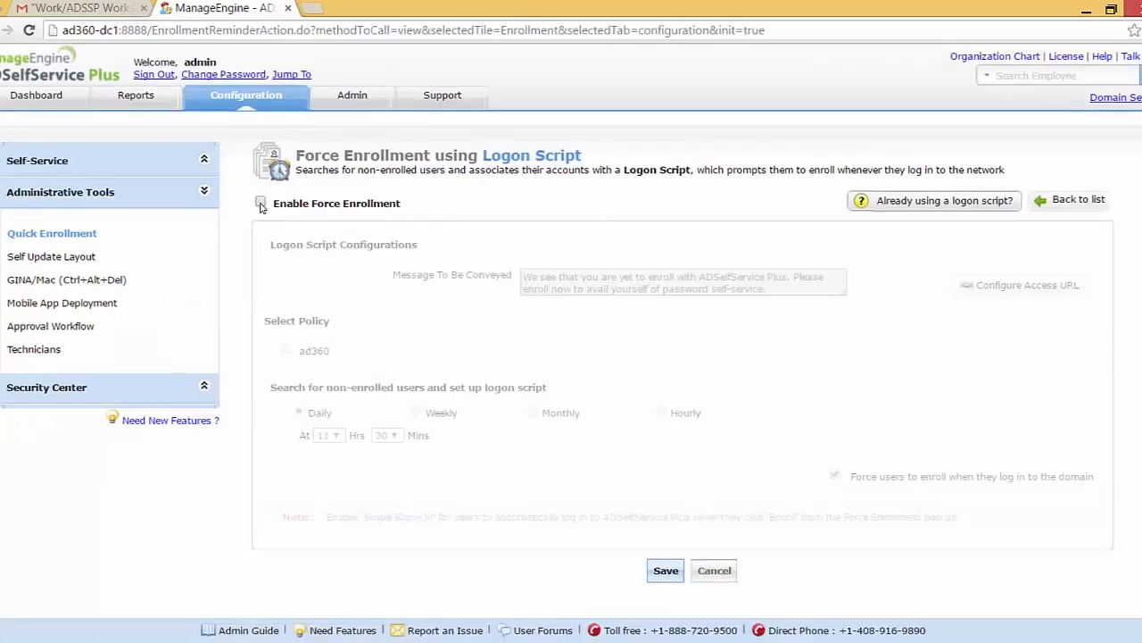
{"action": "left_click", "coordinate": [260, 202]}
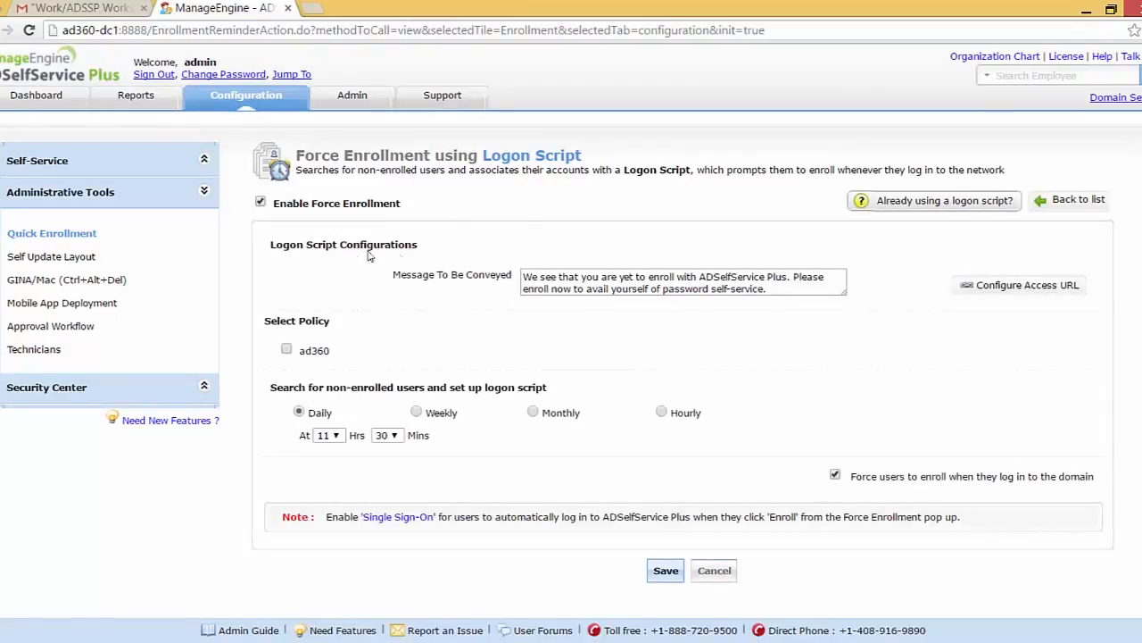
{"action": "left_click_drag", "start_coordinate": [544, 276], "coordinate": [768, 288]}
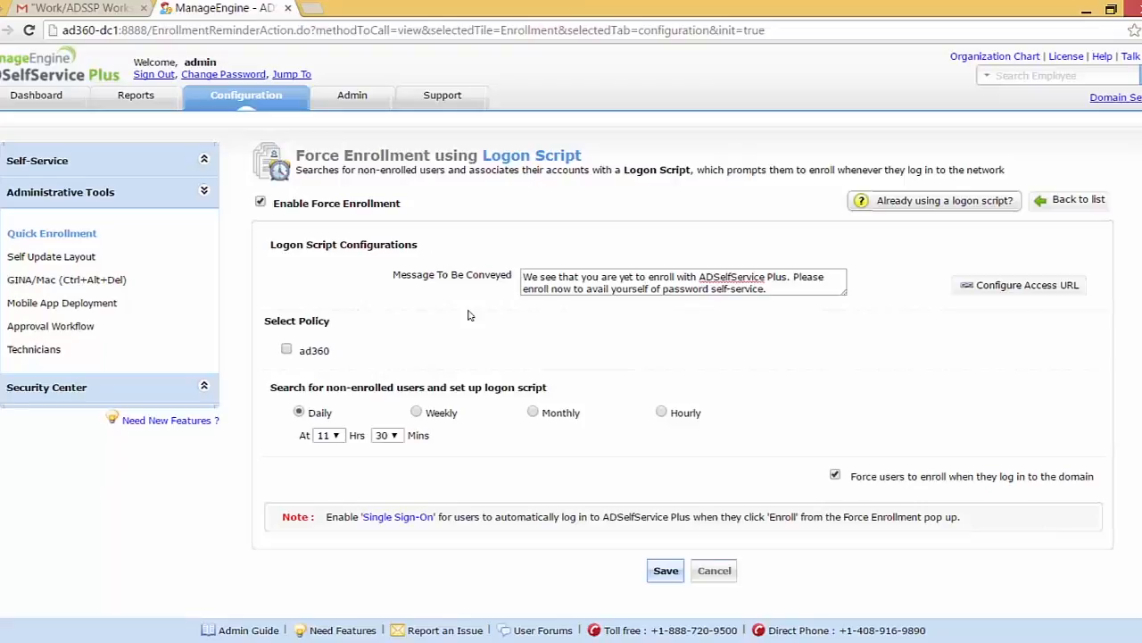
{"action": "left_click", "coordinate": [287, 349]}
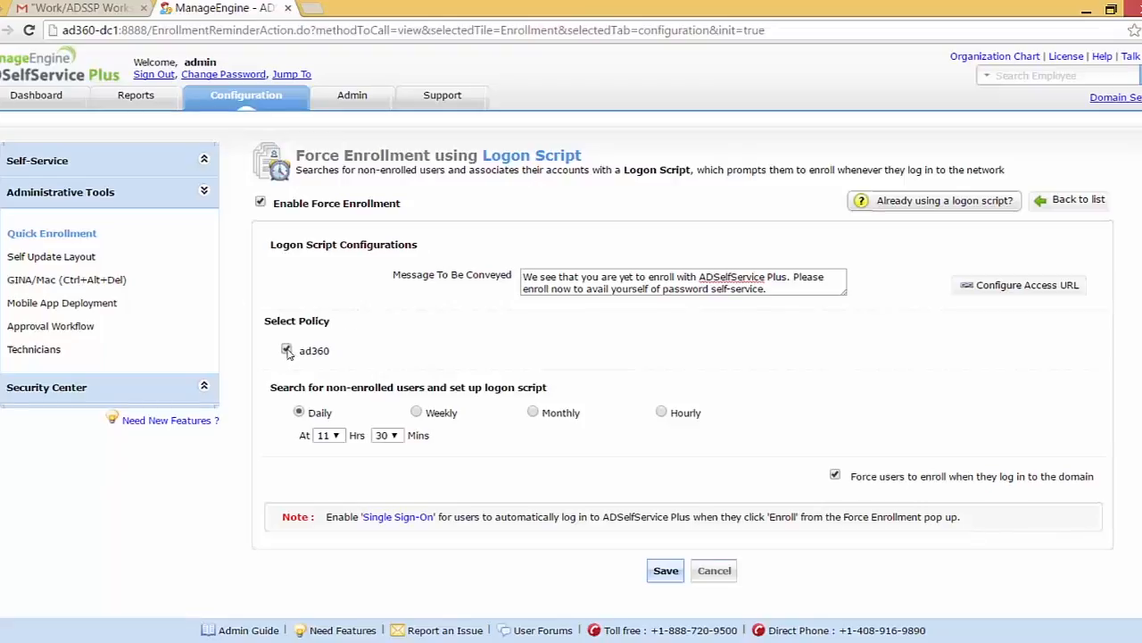
{"action": "left_click", "coordinate": [286, 351]}
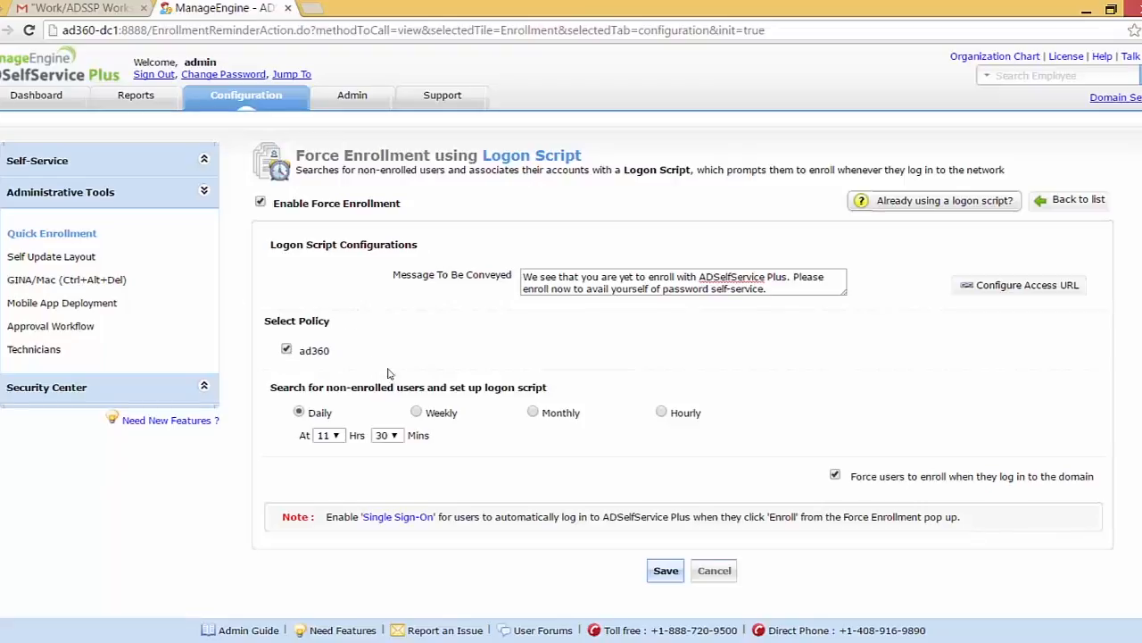
{"action": "mouse_move", "coordinate": [358, 411]}
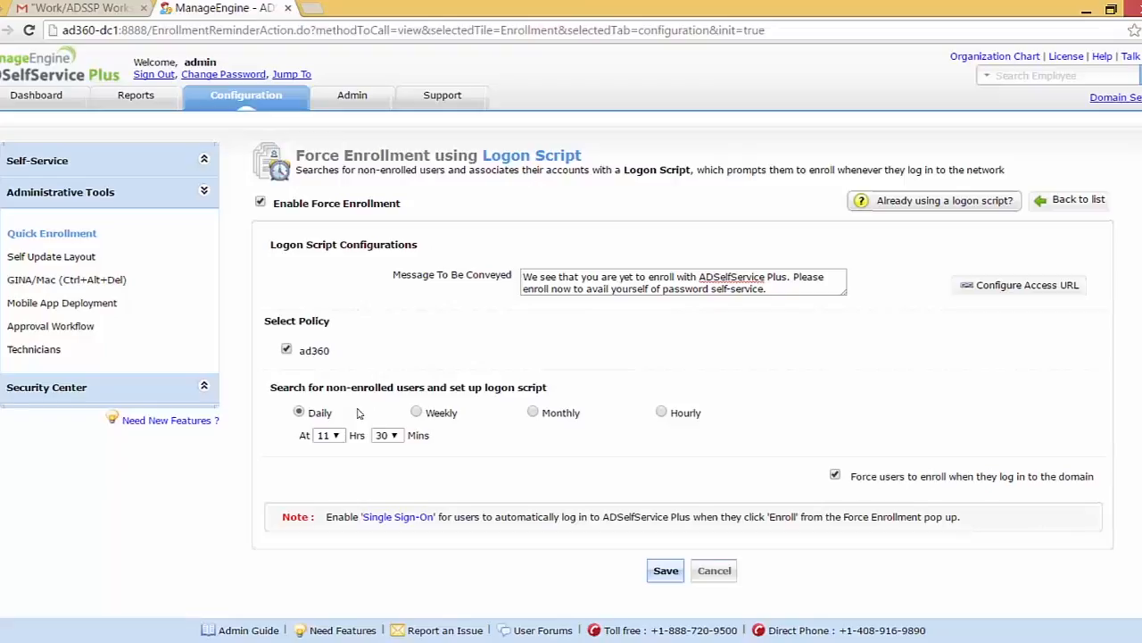
{"action": "mouse_move", "coordinate": [300, 423]}
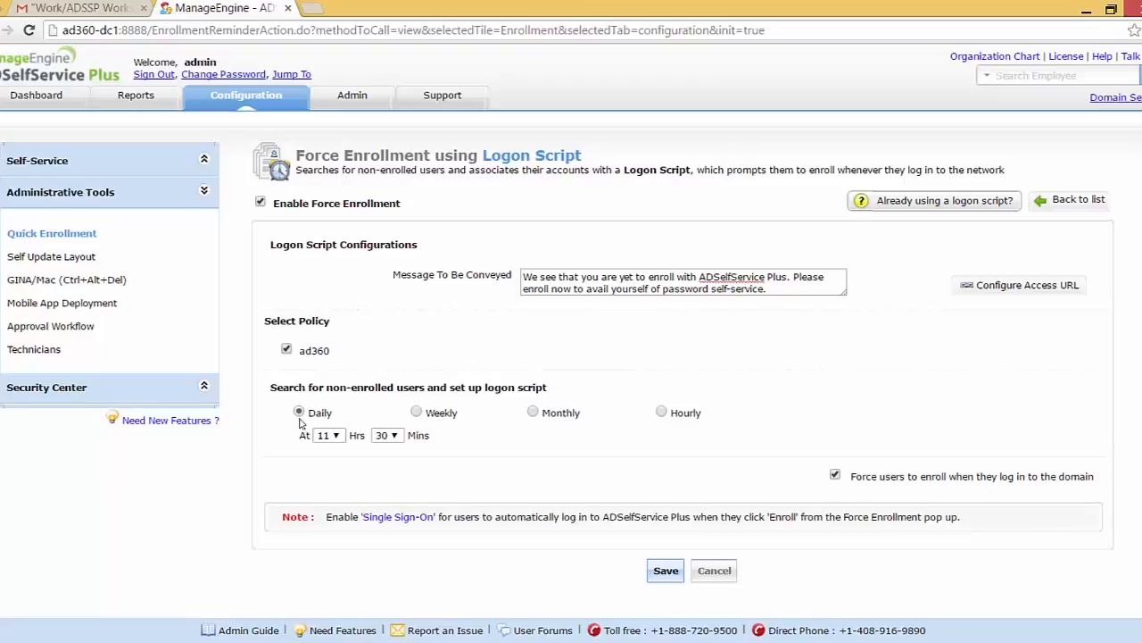
Schedule the non-enrolled user search daily at 19:15 and save the settings
{"action": "left_click", "coordinate": [327, 435]}
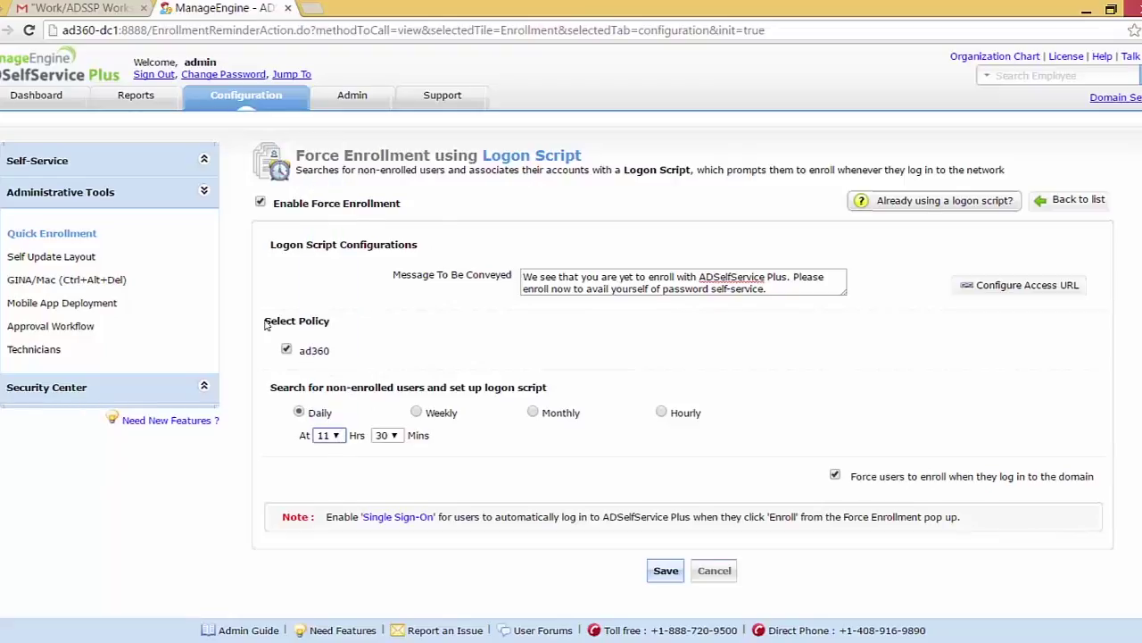
{"action": "left_click", "coordinate": [397, 436]}
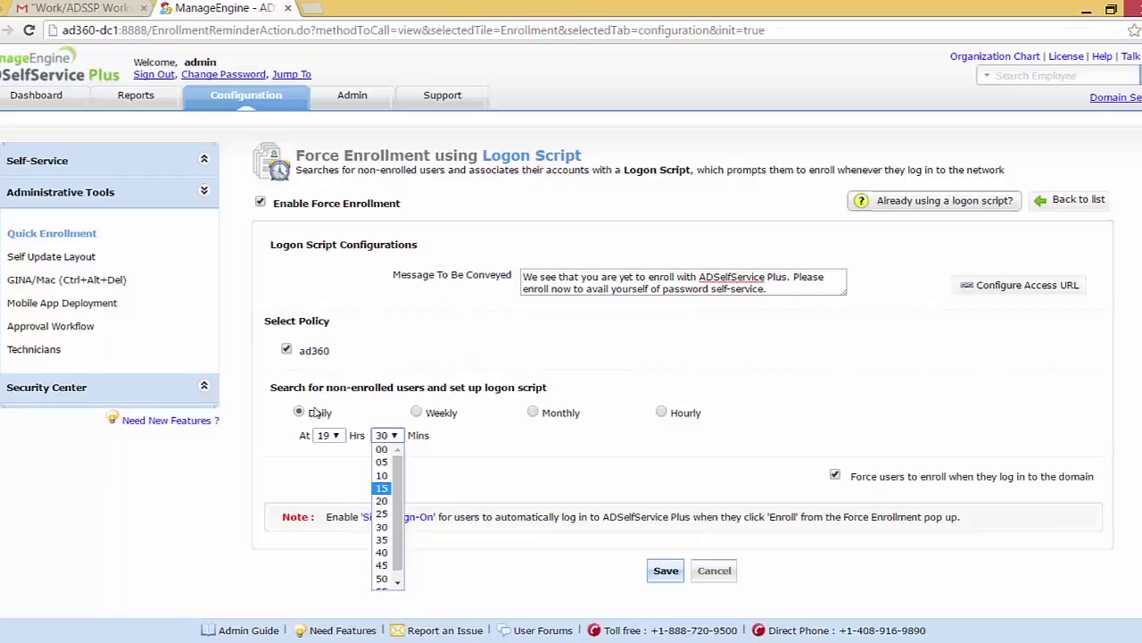
{"action": "left_click", "coordinate": [381, 487]}
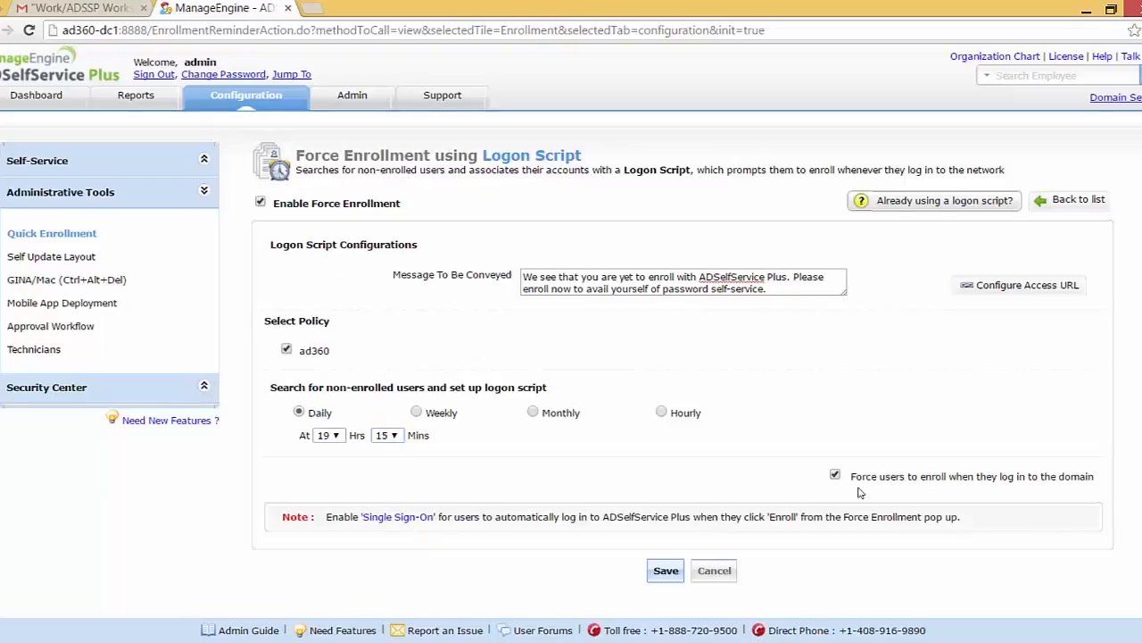
{"action": "mouse_move", "coordinate": [872, 494]}
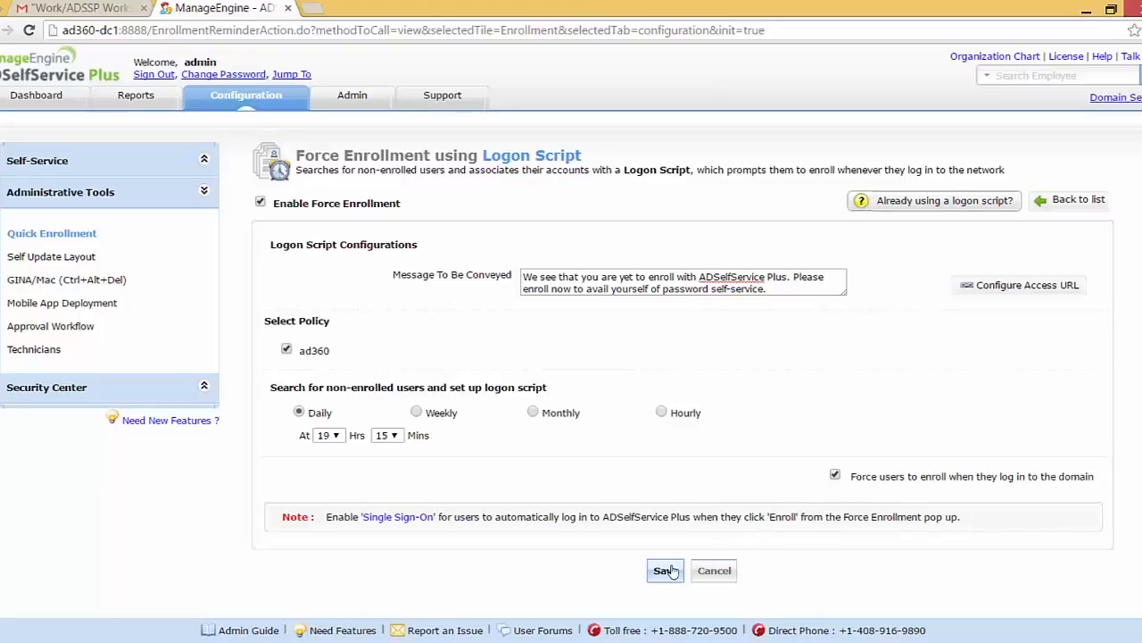
{"action": "left_click", "coordinate": [664, 570]}
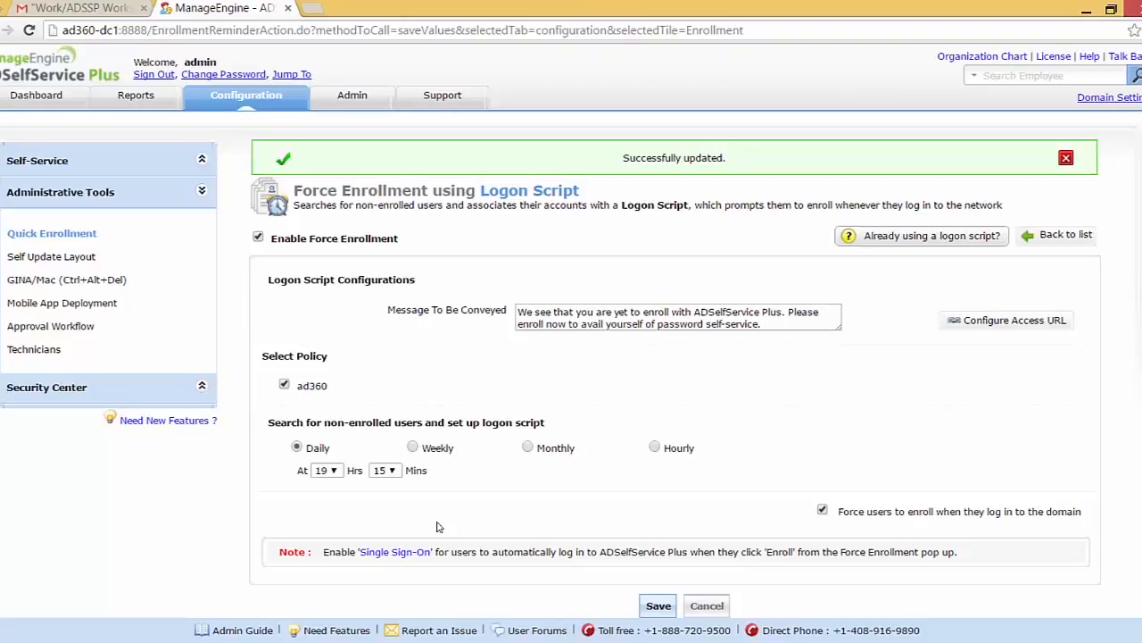
{"action": "mouse_move", "coordinate": [392, 553]}
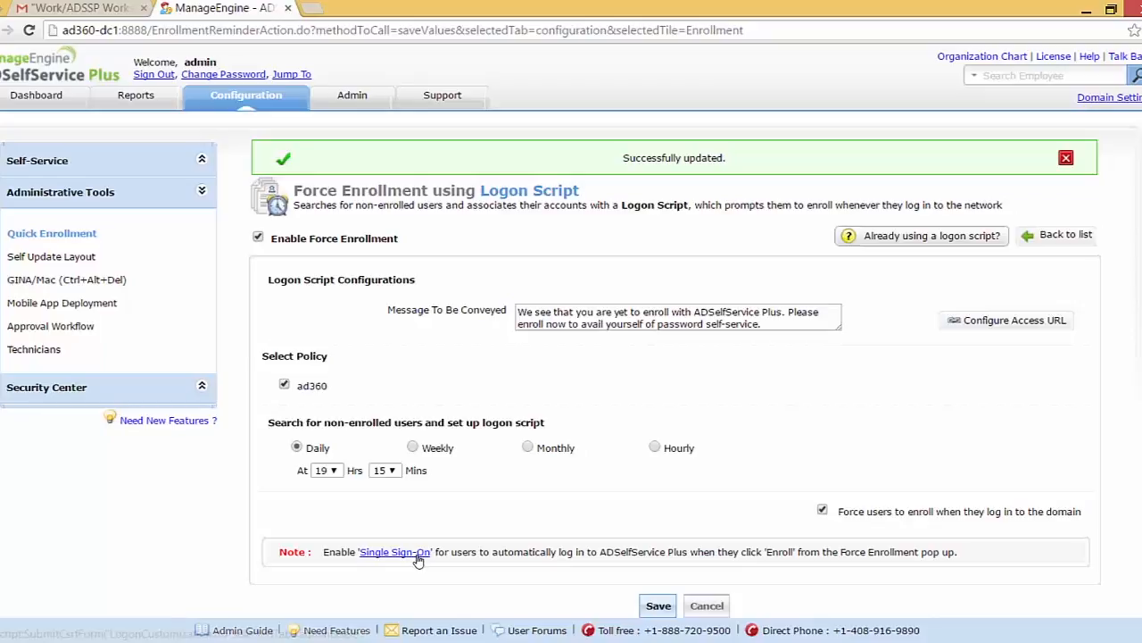
In Logon Settings, hide the Self Service admin login and enable Single Sign-On
{"action": "left_click", "coordinate": [394, 551]}
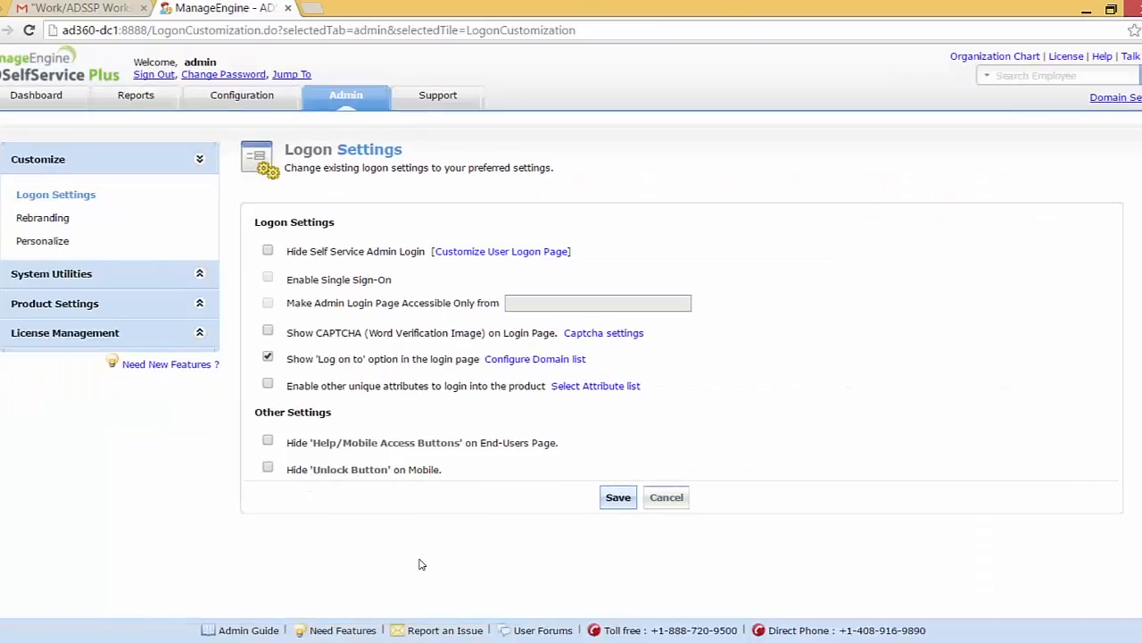
{"action": "mouse_move", "coordinate": [58, 204]}
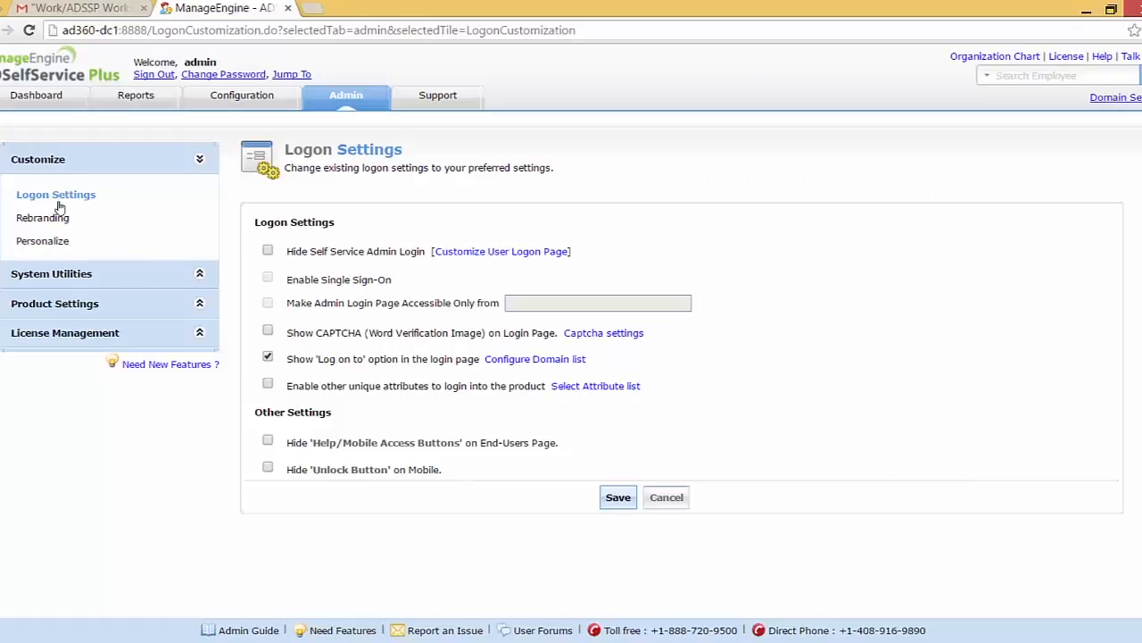
{"action": "mouse_move", "coordinate": [339, 290]}
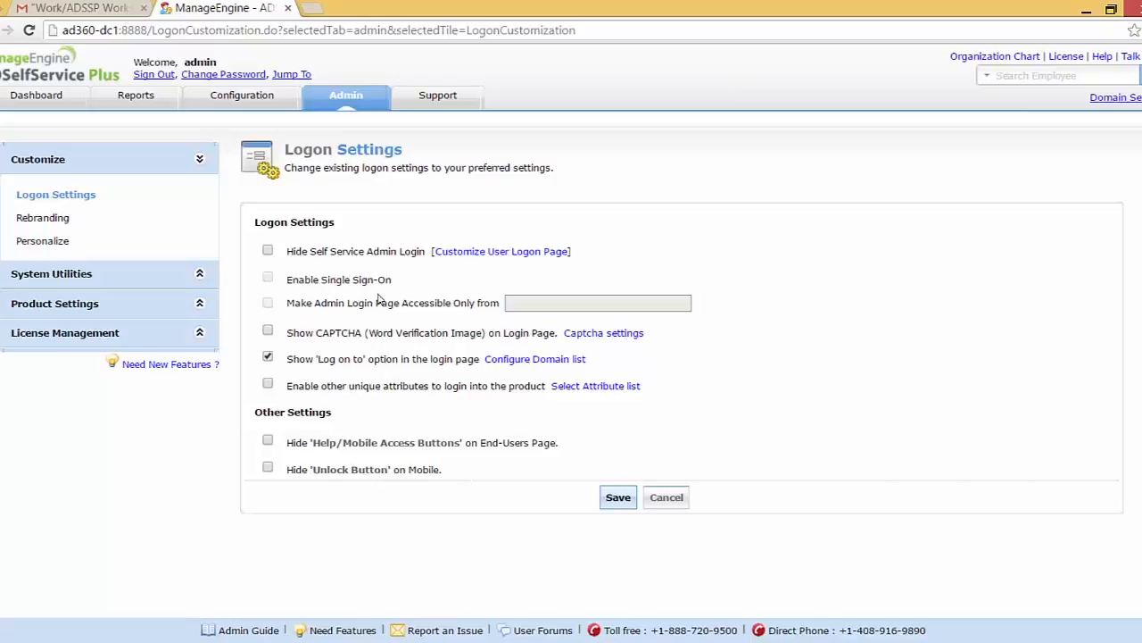
{"action": "mouse_move", "coordinate": [348, 266]}
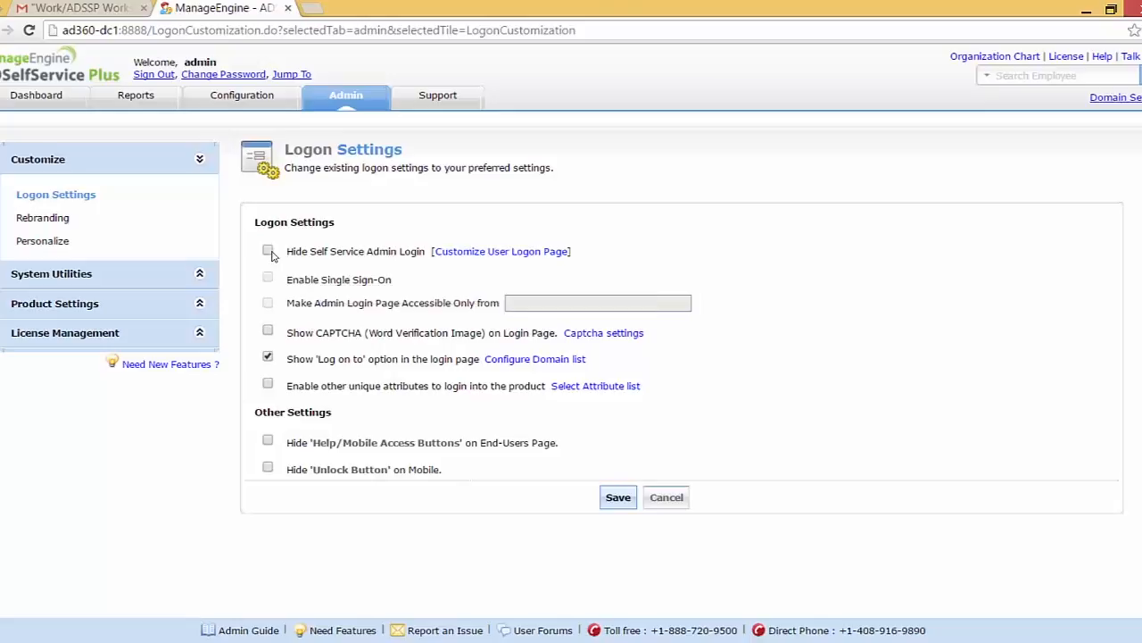
{"action": "left_click", "coordinate": [267, 251]}
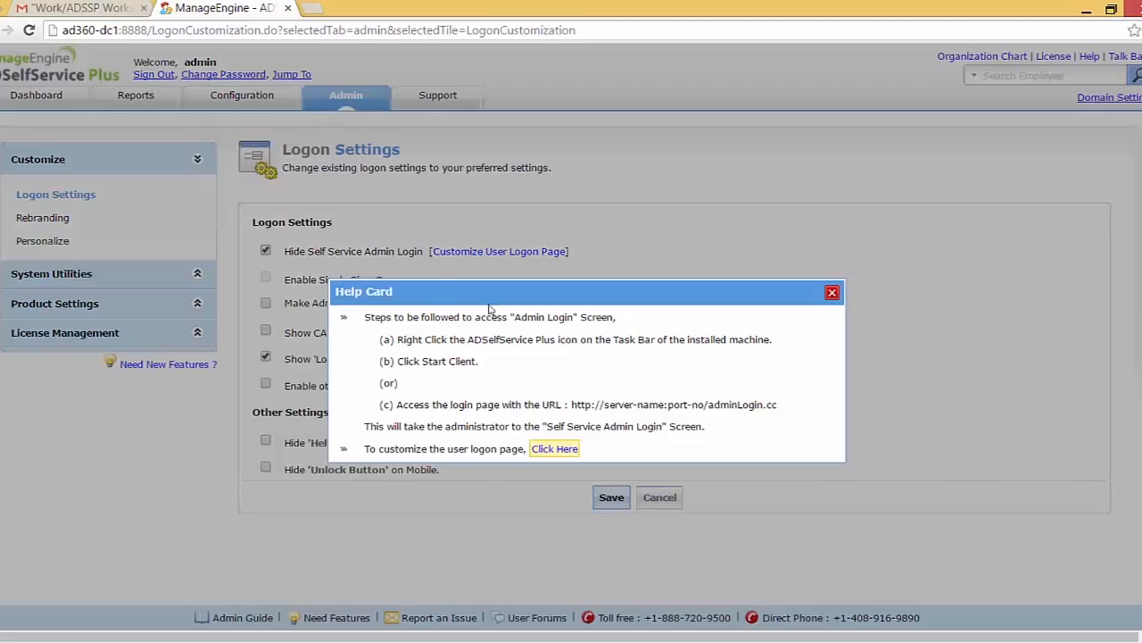
{"action": "mouse_move", "coordinate": [515, 339]}
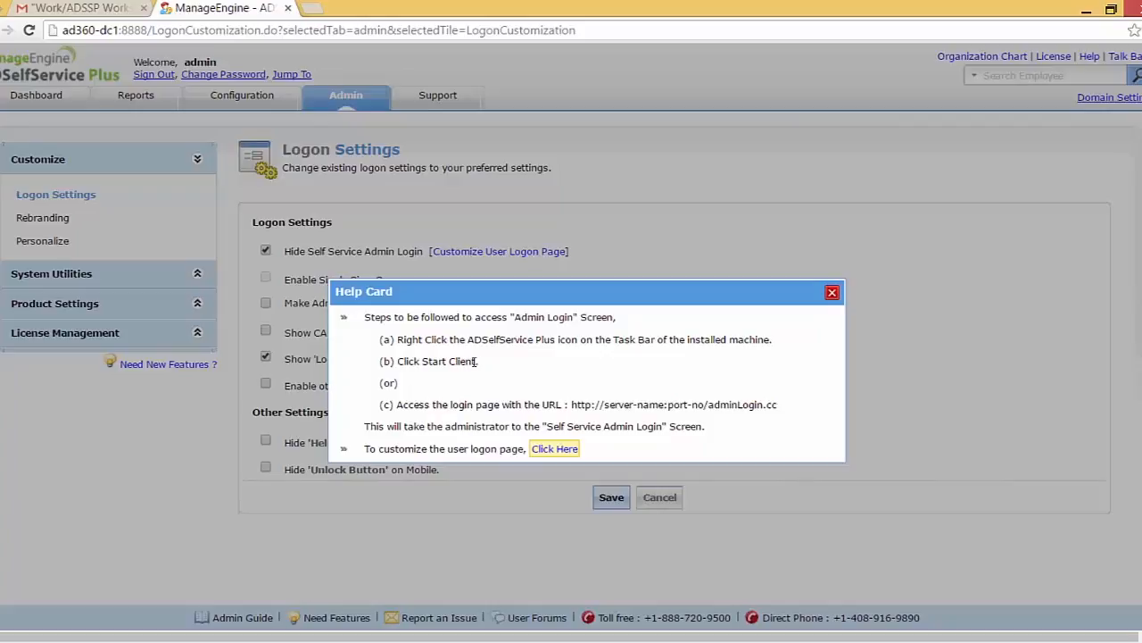
{"action": "mouse_move", "coordinate": [647, 416]}
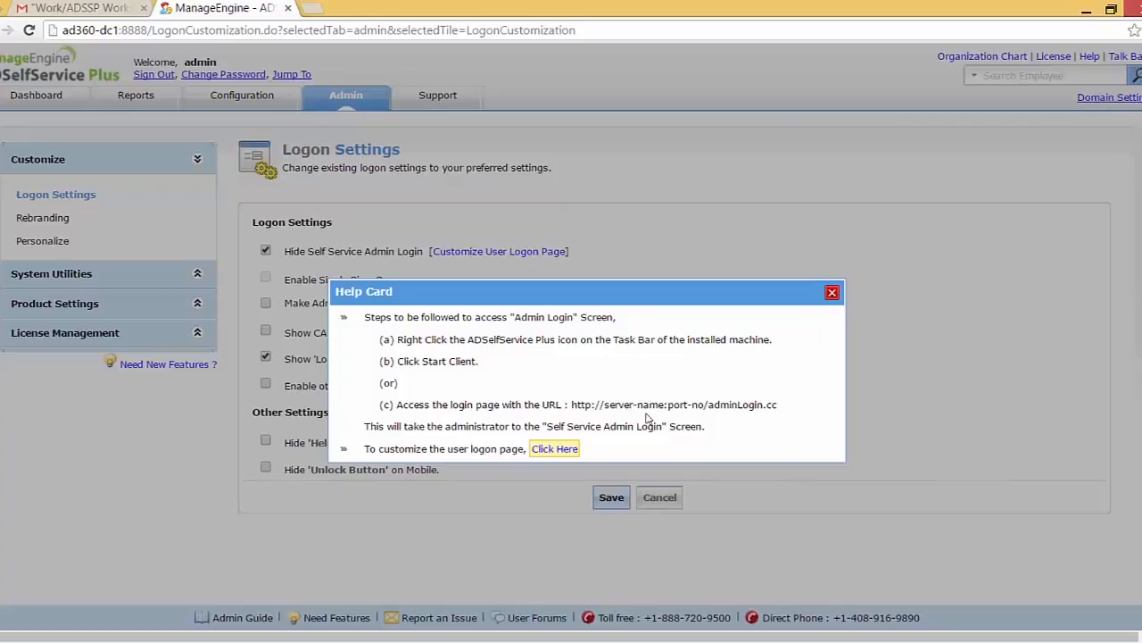
{"action": "mouse_move", "coordinate": [776, 408]}
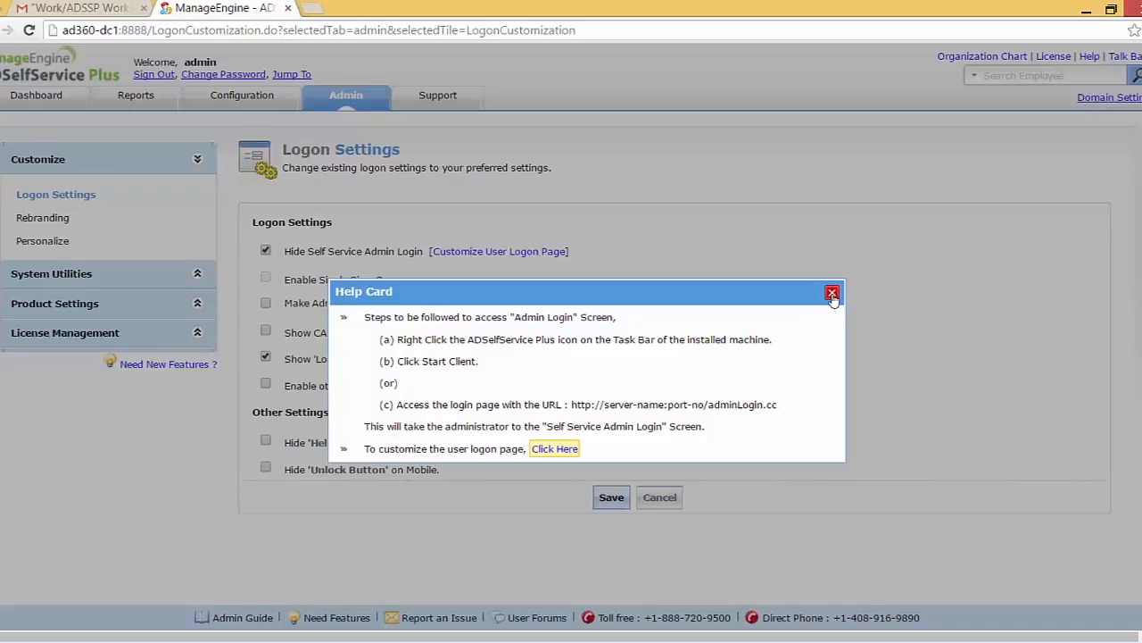
{"action": "left_click", "coordinate": [832, 294]}
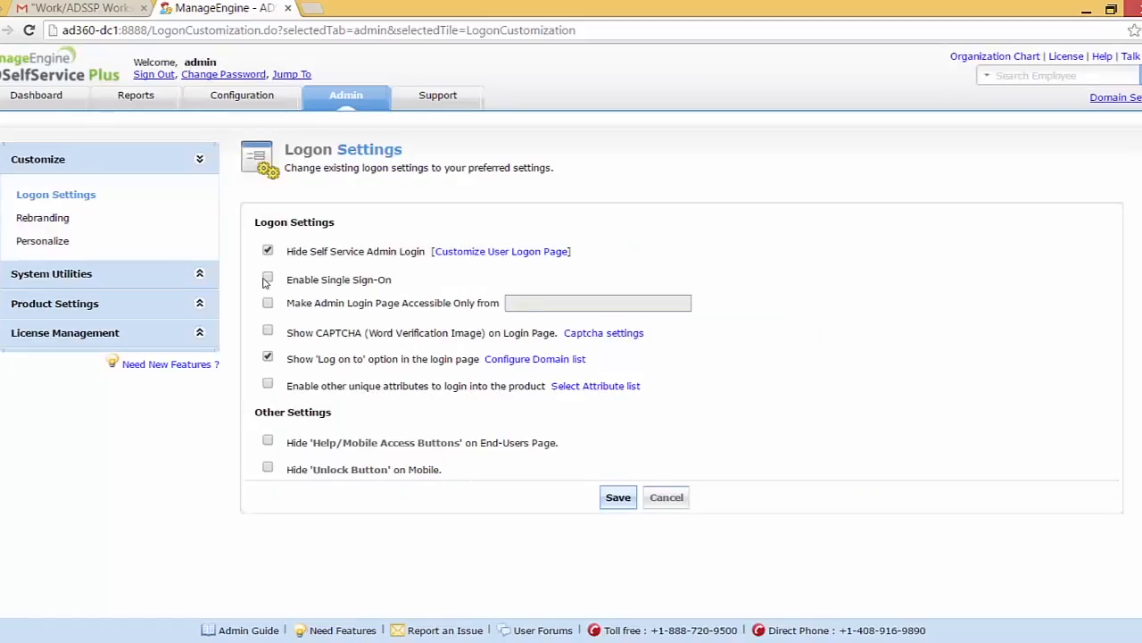
{"action": "left_click", "coordinate": [267, 280]}
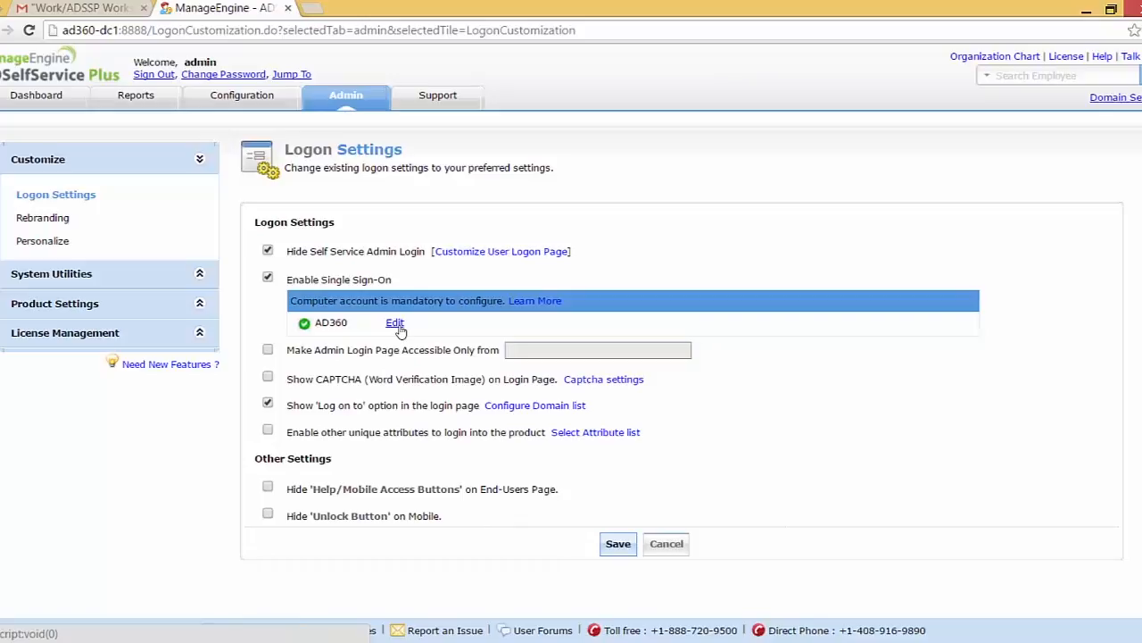
Save AD360 NTLMv2 with computer account demo-enroll, created in the domain
{"action": "left_click", "coordinate": [394, 323]}
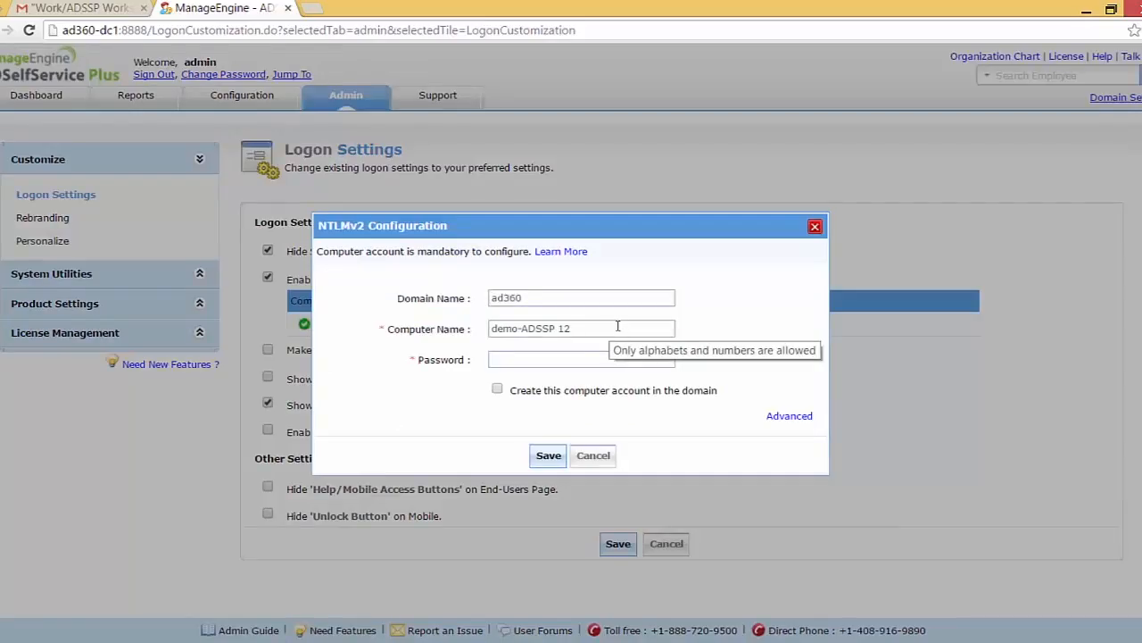
{"action": "type", "text": "demo-enrol"}
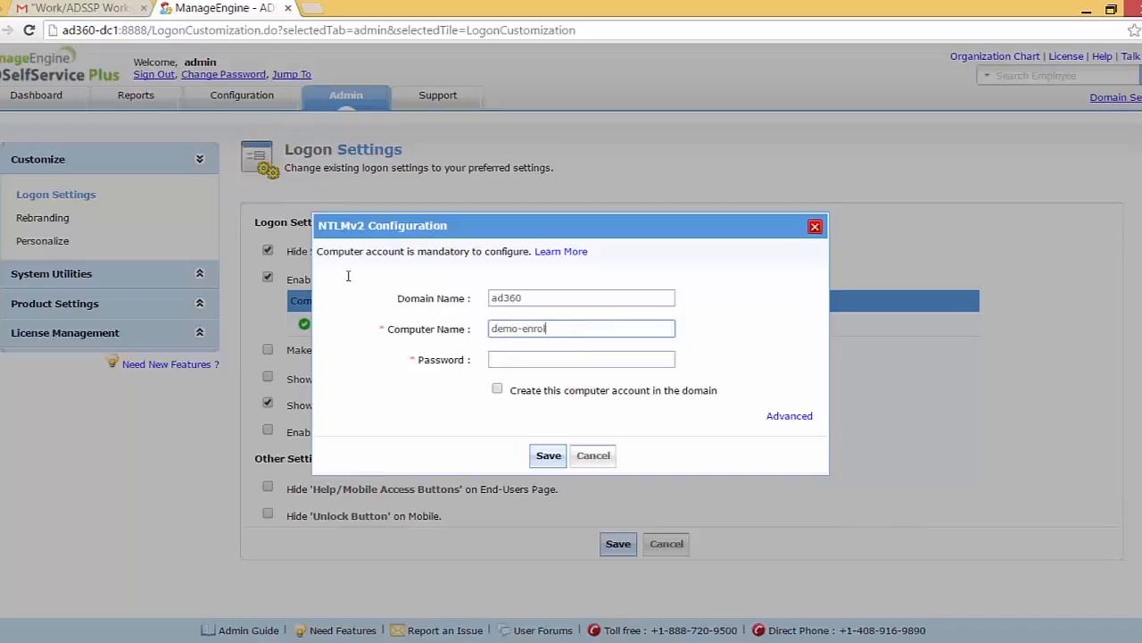
{"action": "left_click", "coordinate": [581, 359]}
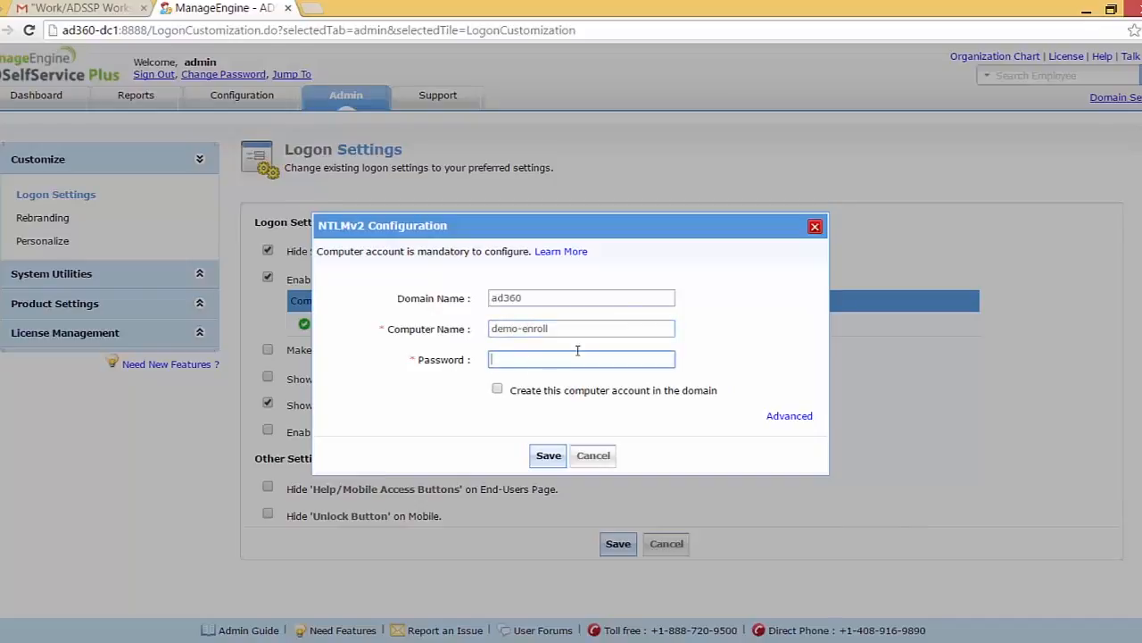
{"action": "type", "text": "********"}
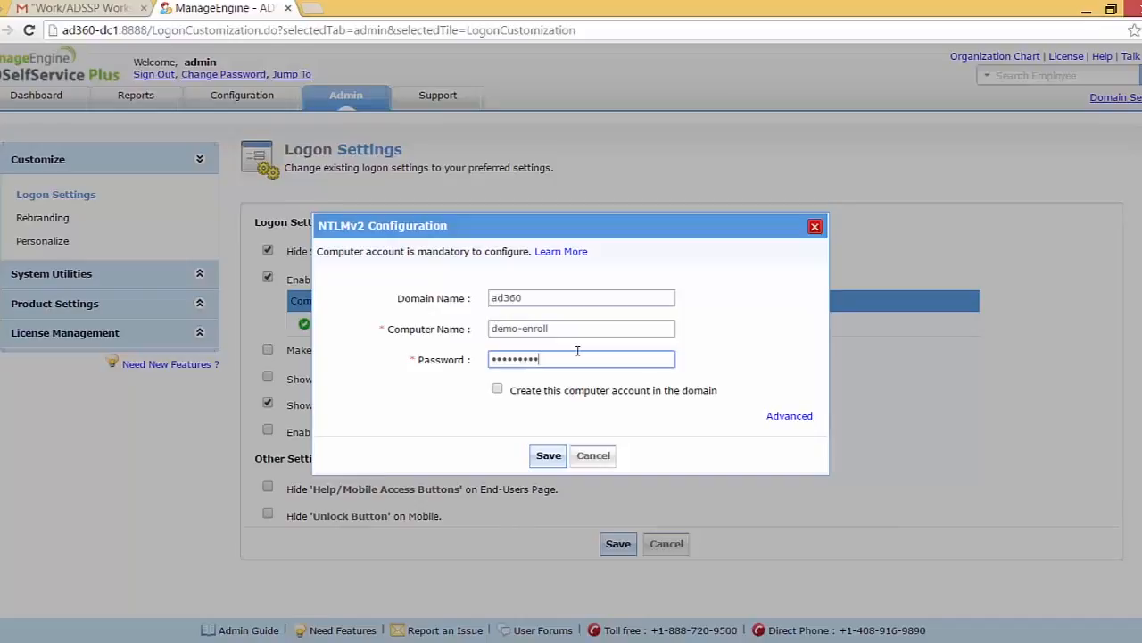
{"action": "mouse_move", "coordinate": [518, 422]}
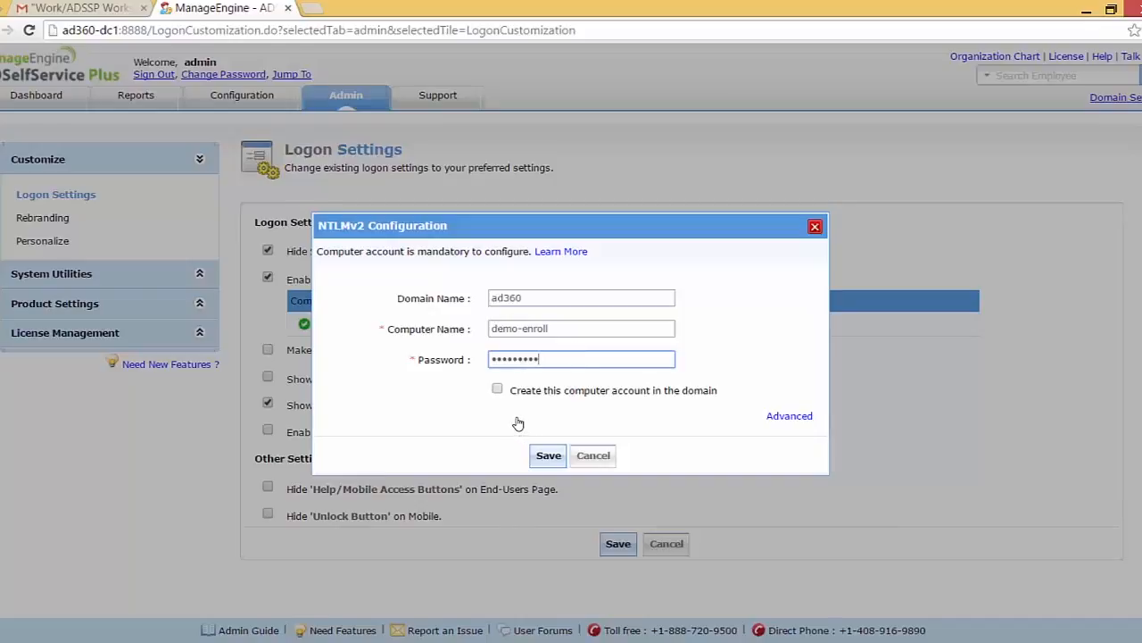
{"action": "left_click", "coordinate": [497, 389]}
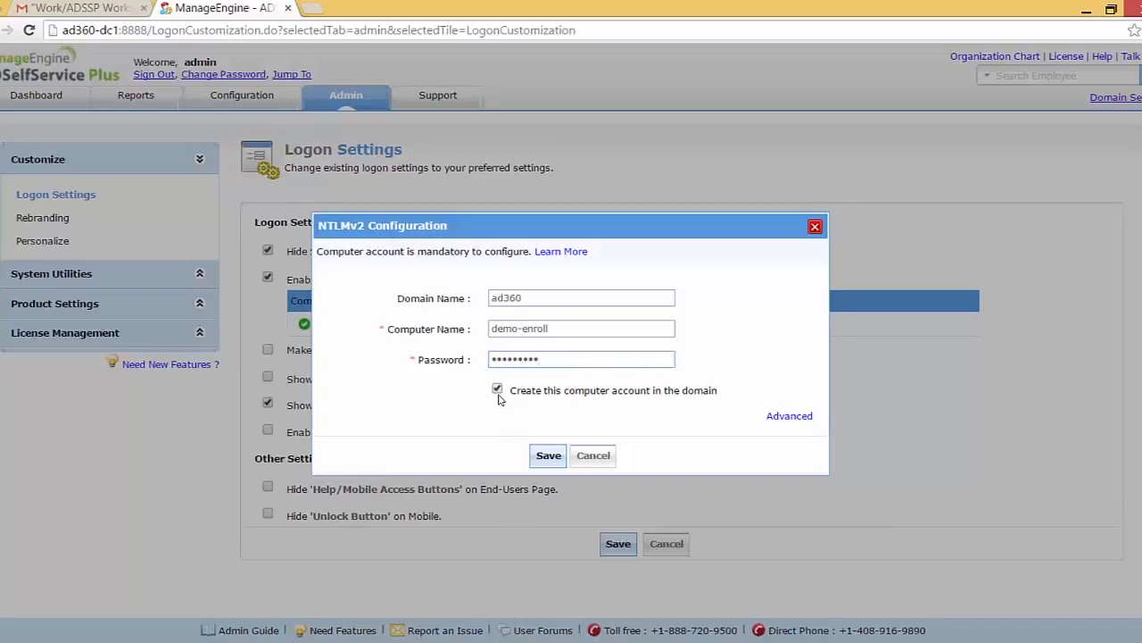
{"action": "left_click", "coordinate": [547, 455]}
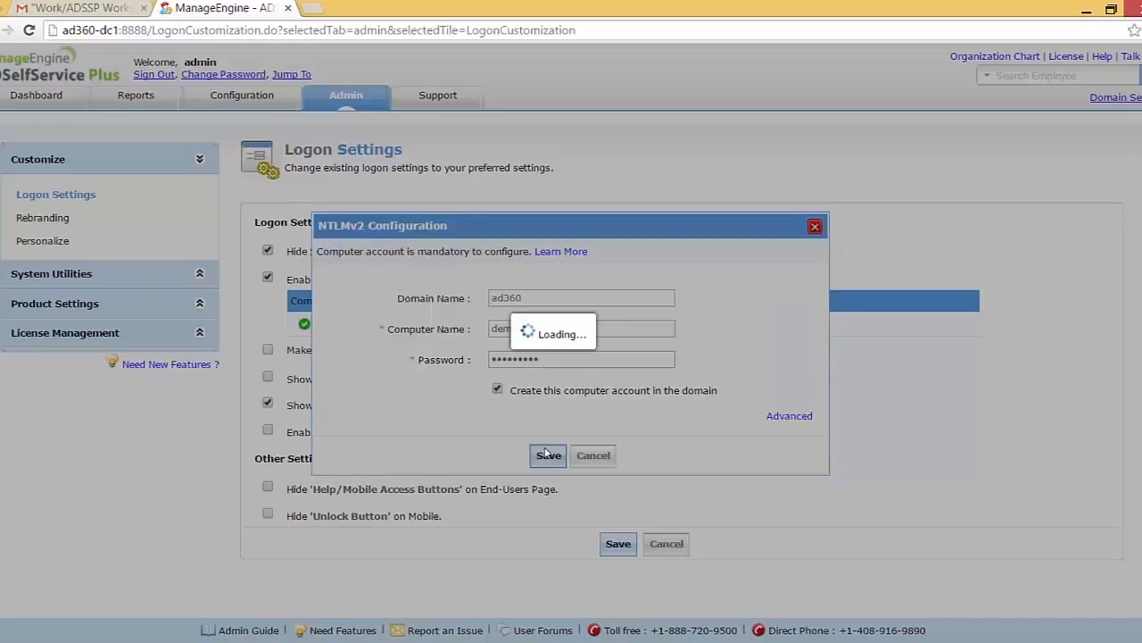
{"action": "left_click", "coordinate": [548, 455]}
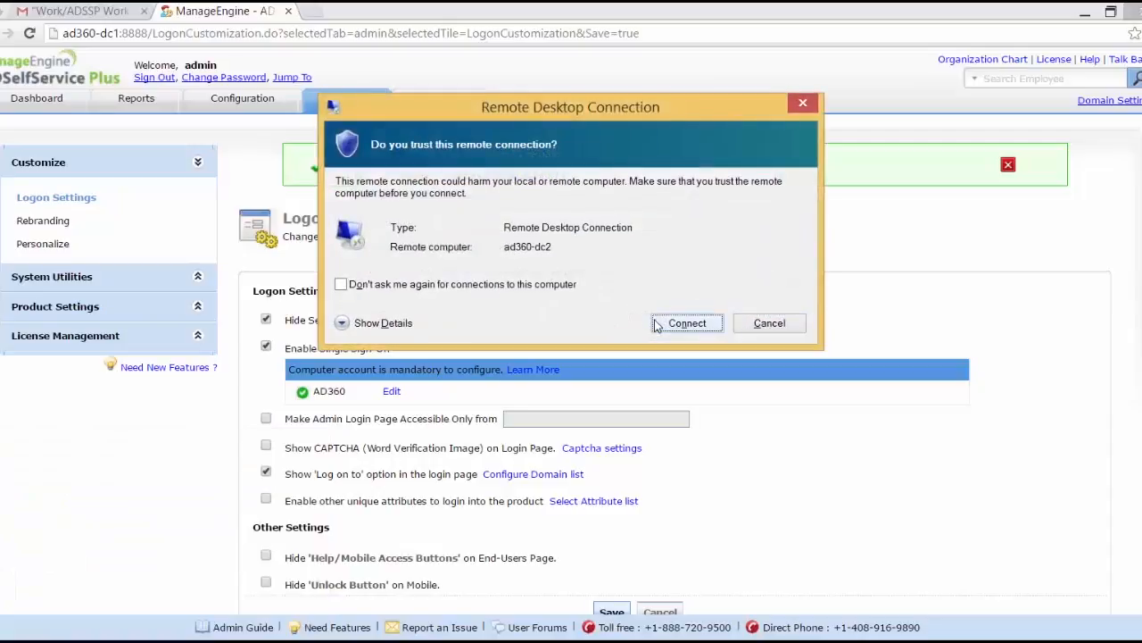
Trust the connection and sign in to ad360-dc2 with the domain password
{"action": "left_click", "coordinate": [686, 322]}
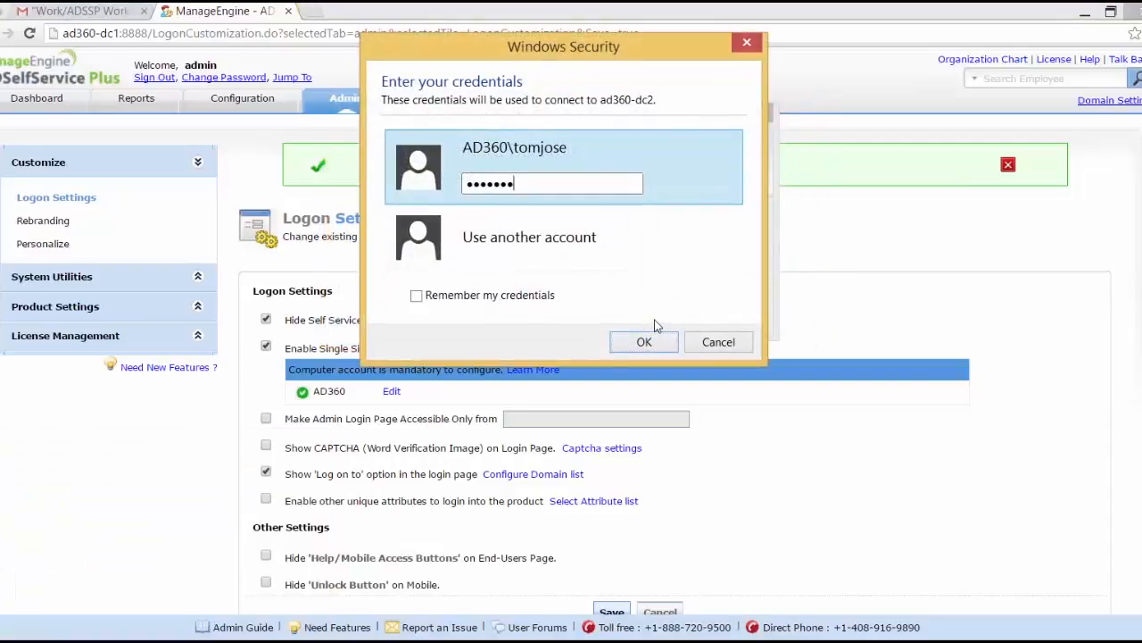
{"action": "left_click", "coordinate": [643, 341]}
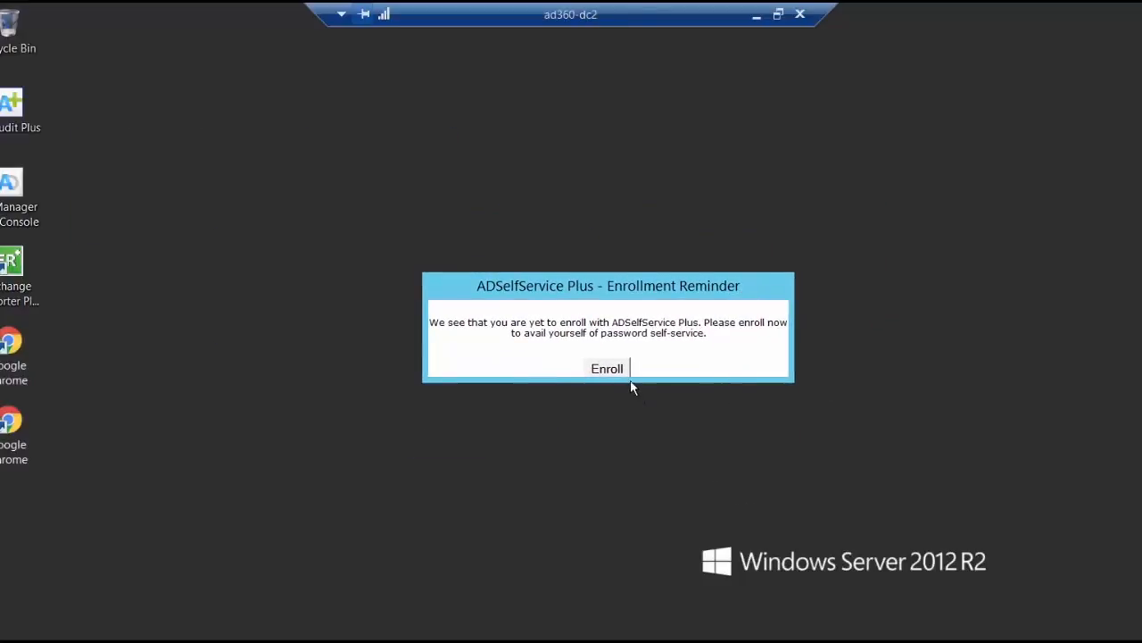
Start enrolling from the reminder popup and reach the User Registration form
{"action": "left_click", "coordinate": [607, 368]}
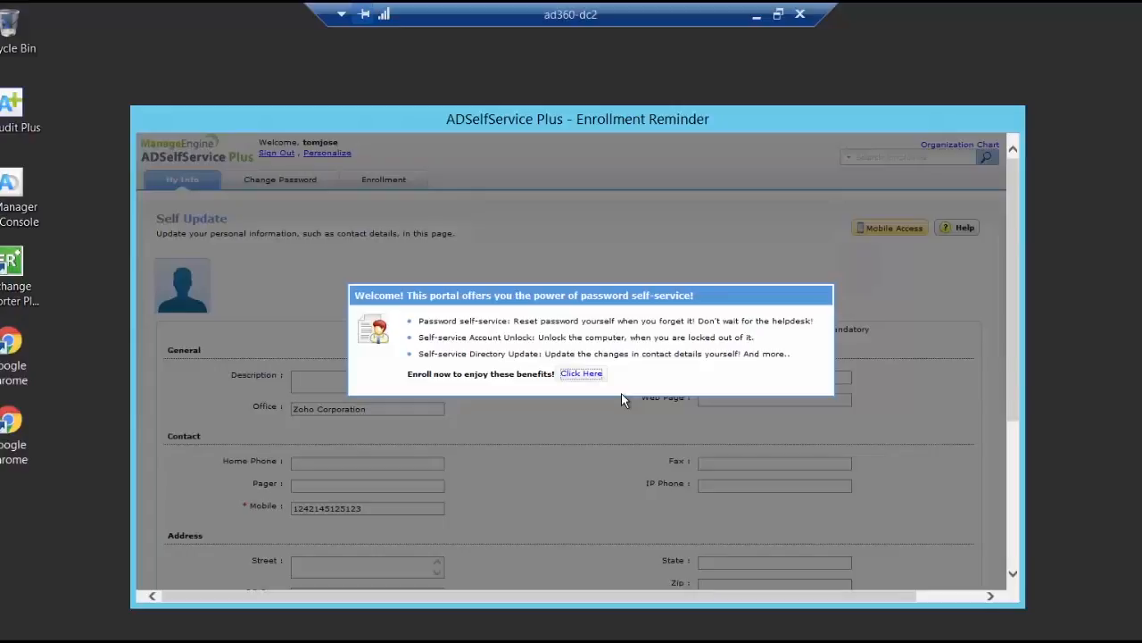
{"action": "mouse_move", "coordinate": [524, 320]}
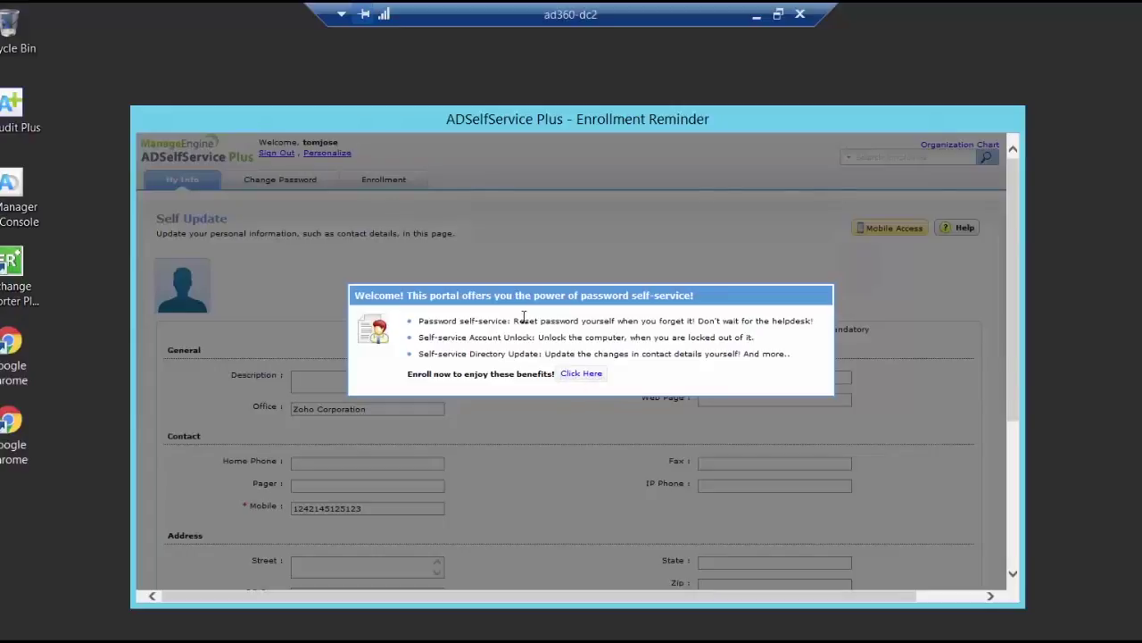
{"action": "left_click", "coordinate": [581, 373]}
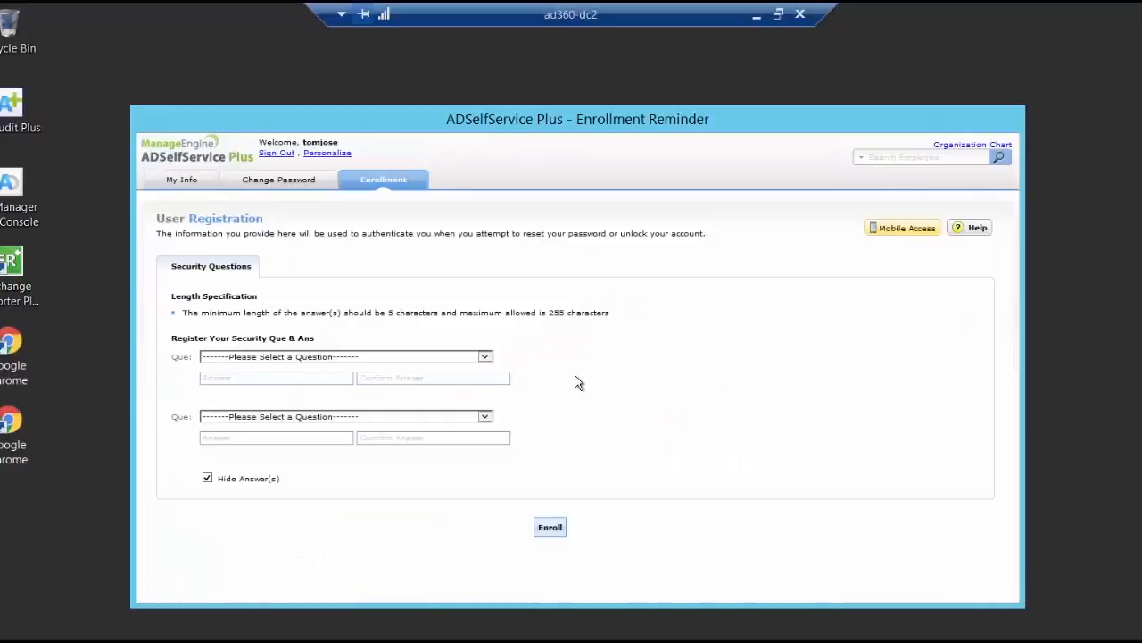
{"action": "mouse_move", "coordinate": [558, 374]}
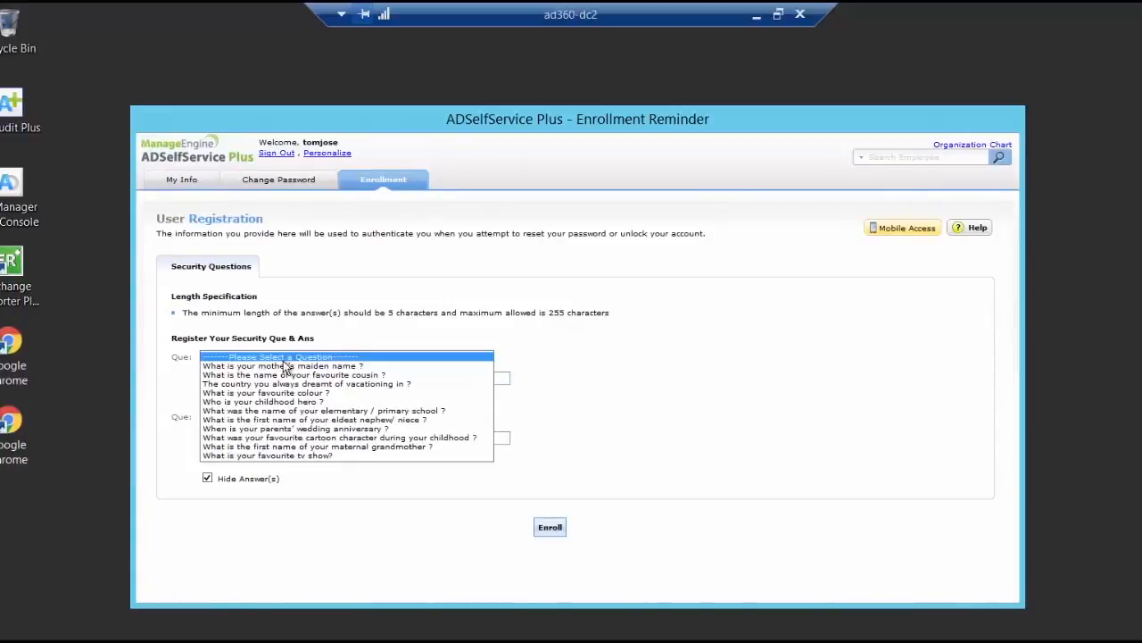
Answer the mother's maiden name and dream vacation country questions, then submit enrollment
{"action": "left_click", "coordinate": [283, 365]}
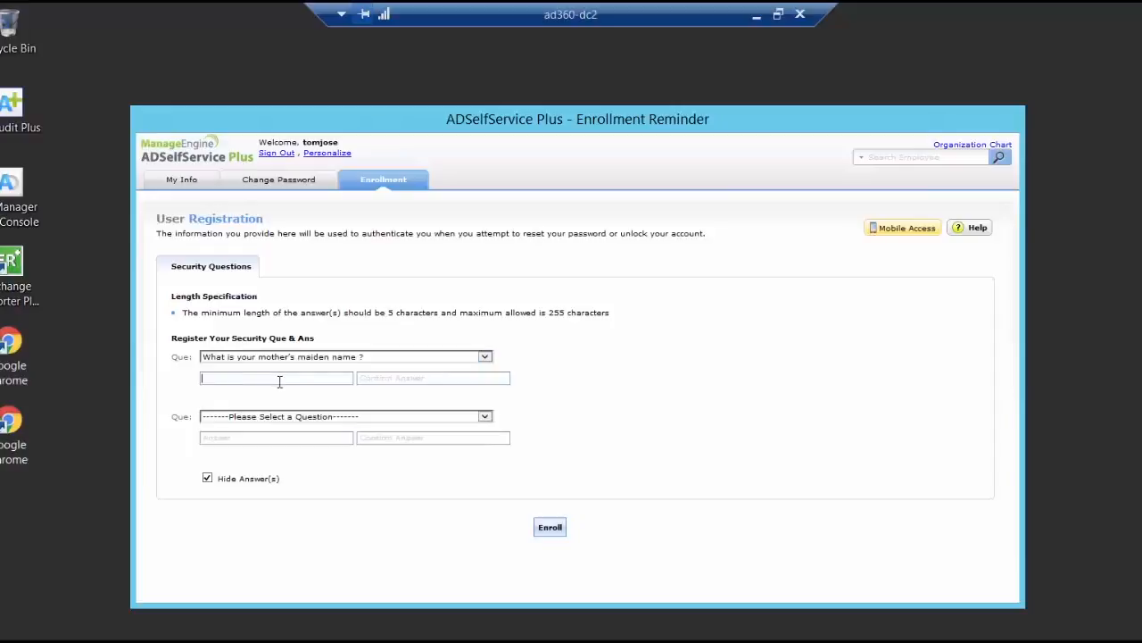
{"action": "type", "text": "••••••"}
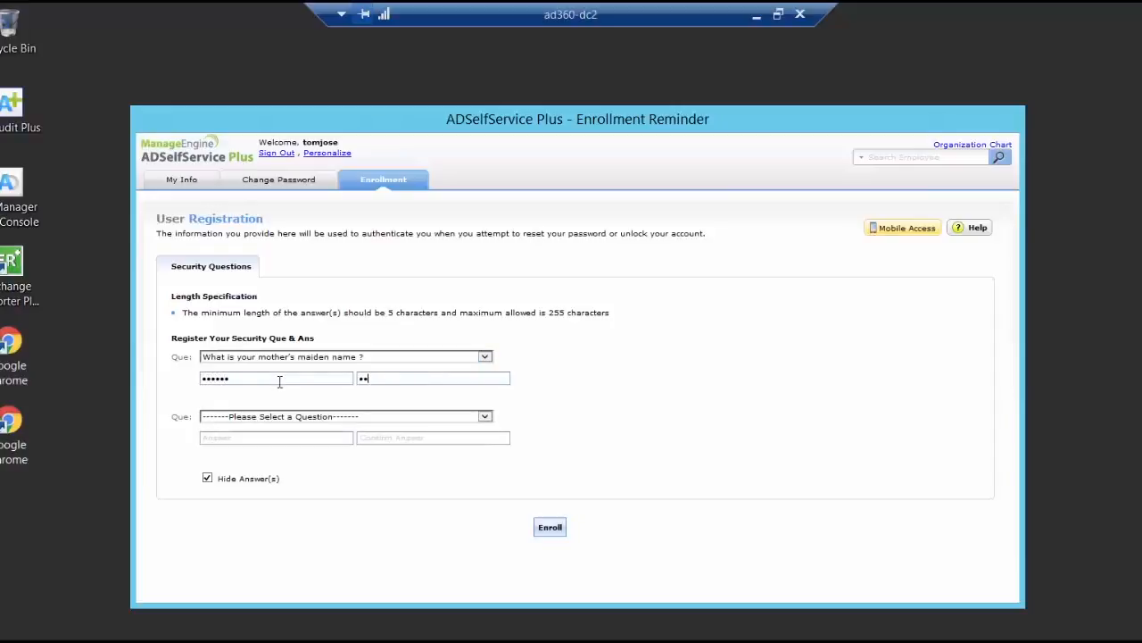
{"action": "left_click", "coordinate": [346, 416]}
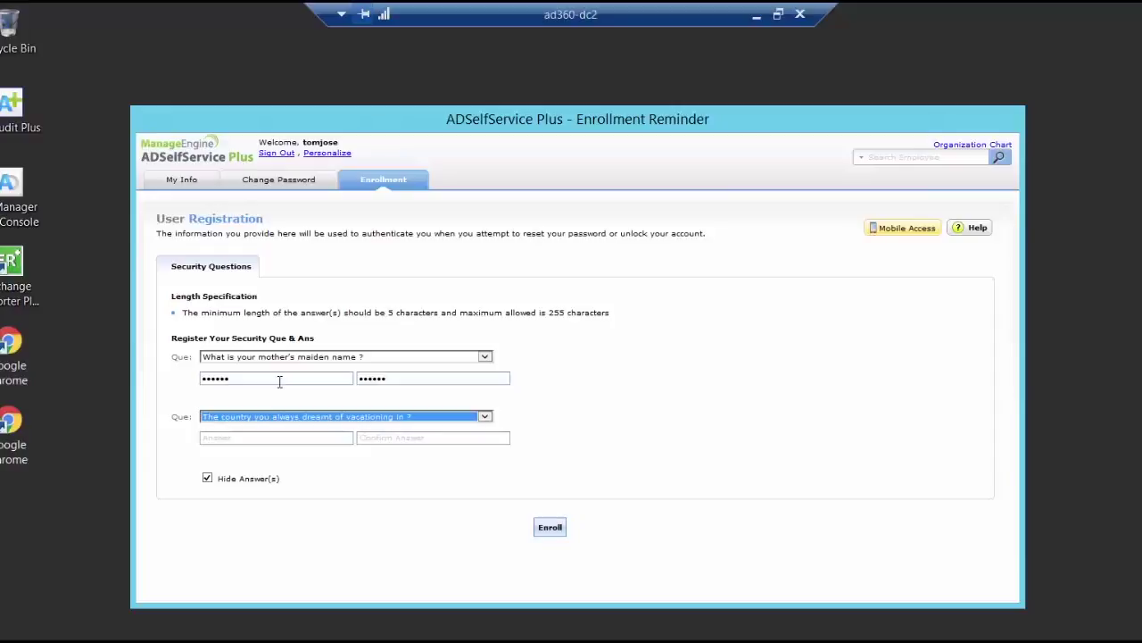
{"action": "type", "text": "•••••"}
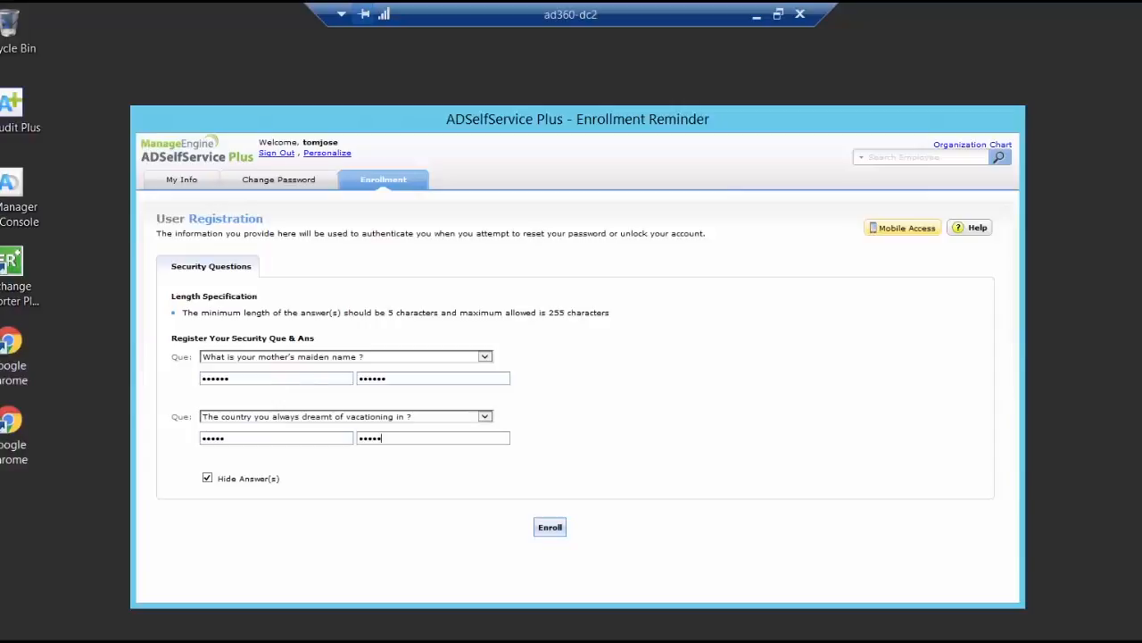
{"action": "left_click", "coordinate": [549, 526]}
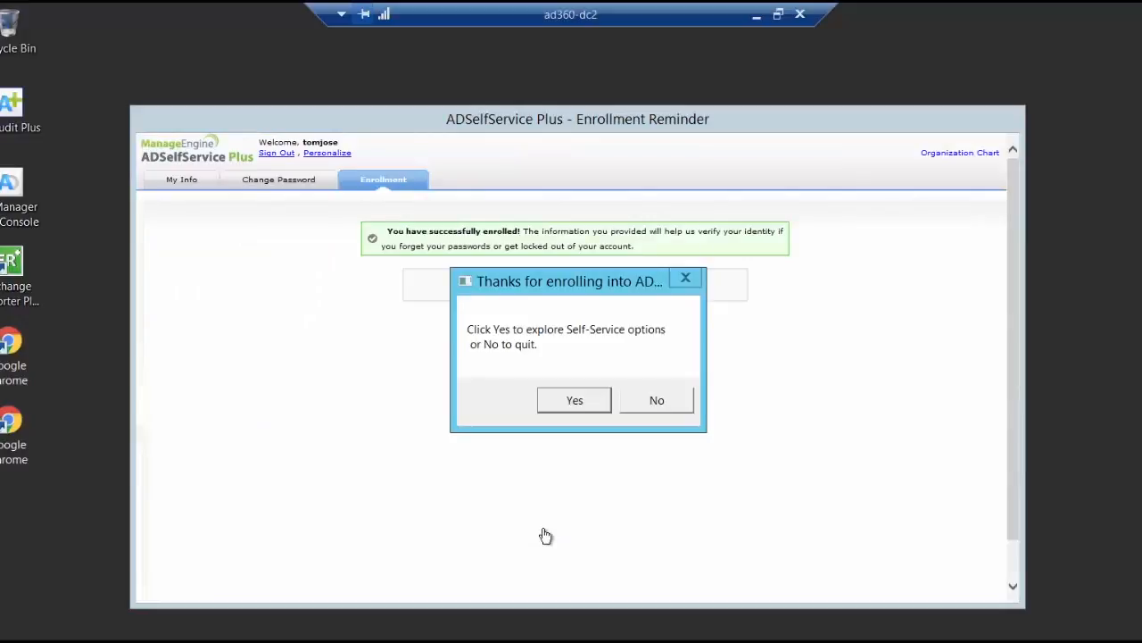
{"action": "mouse_move", "coordinate": [579, 329]}
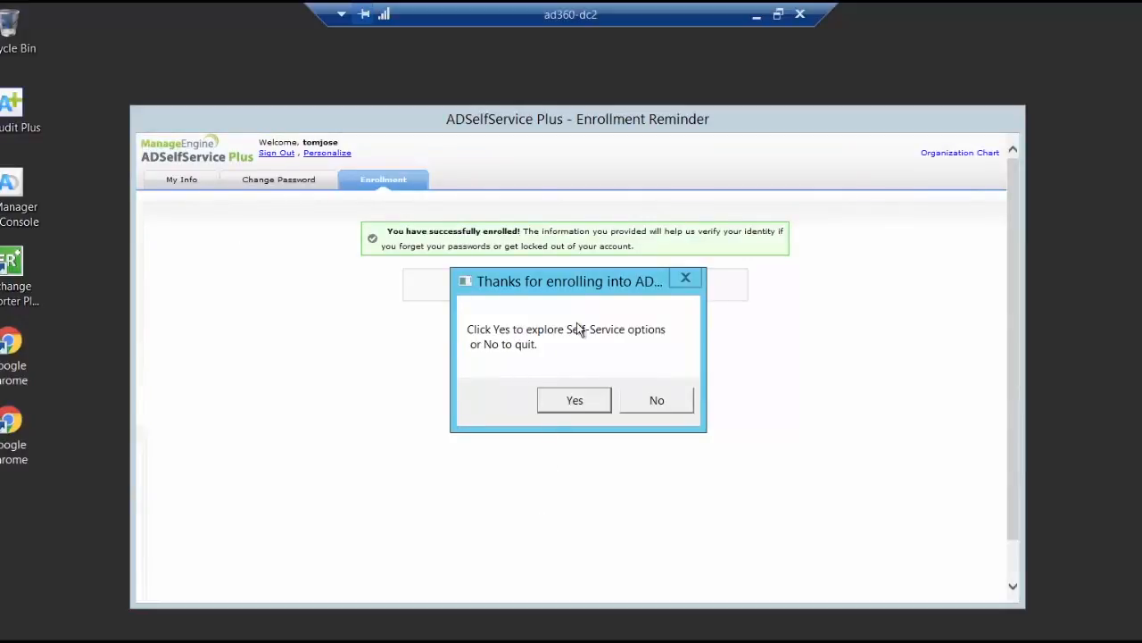
{"action": "mouse_move", "coordinate": [587, 340]}
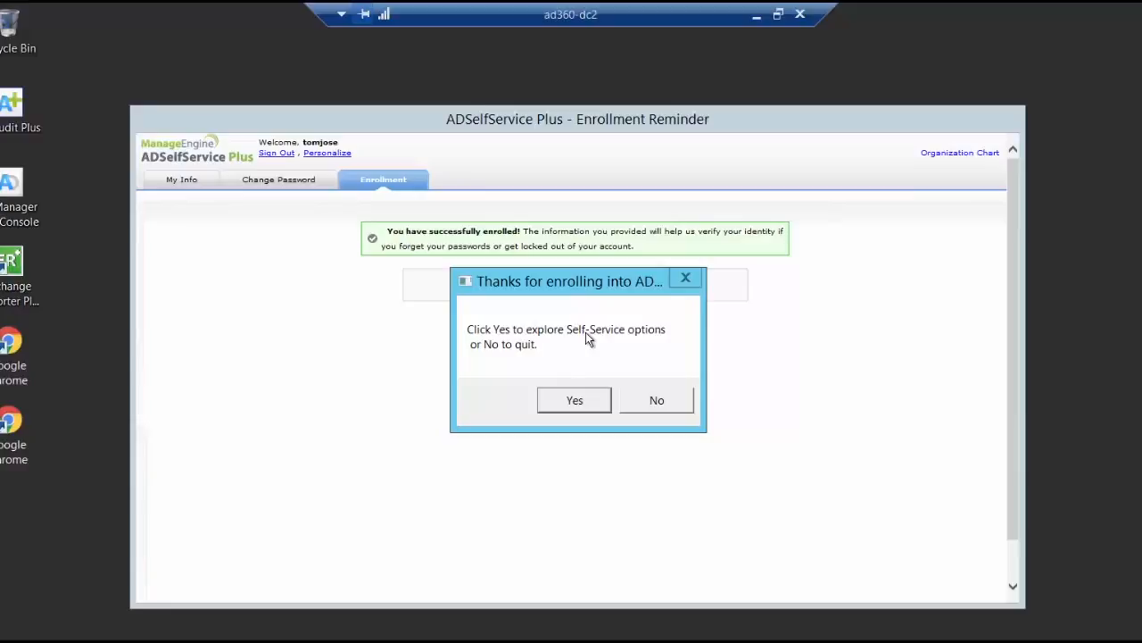
{"action": "mouse_move", "coordinate": [169, 184]}
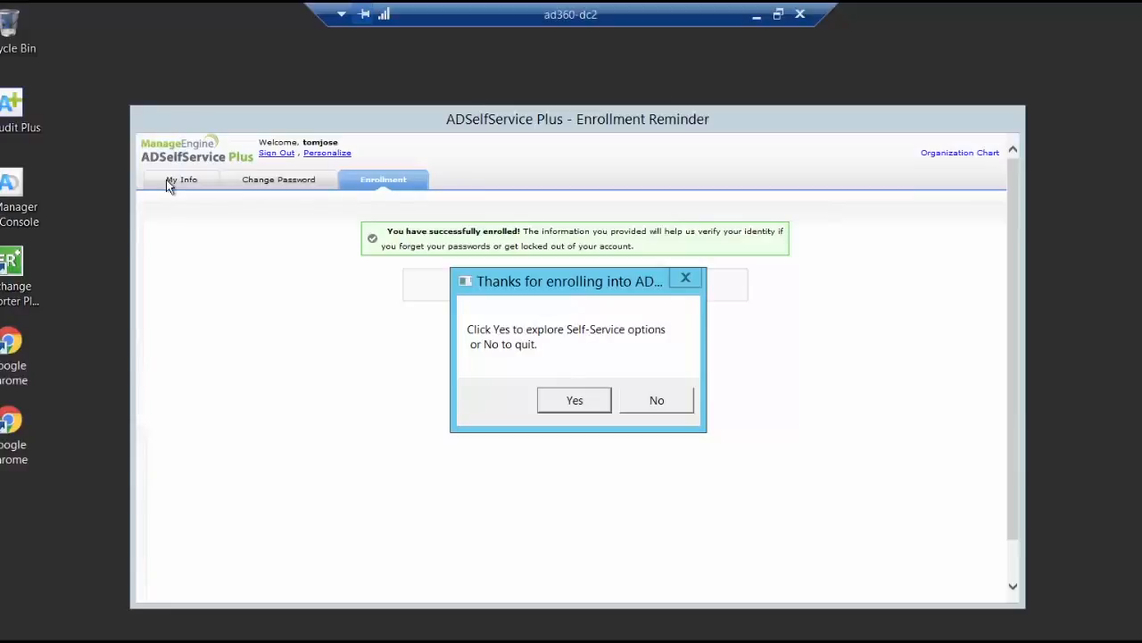
{"action": "mouse_move", "coordinate": [581, 347]}
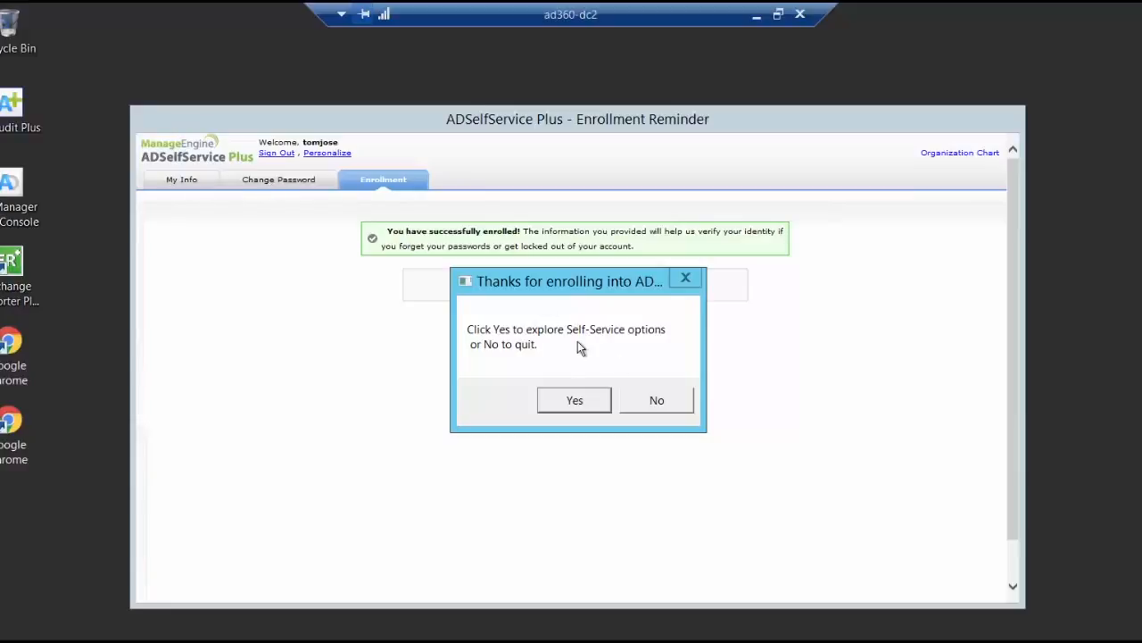
{"action": "mouse_move", "coordinate": [671, 416]}
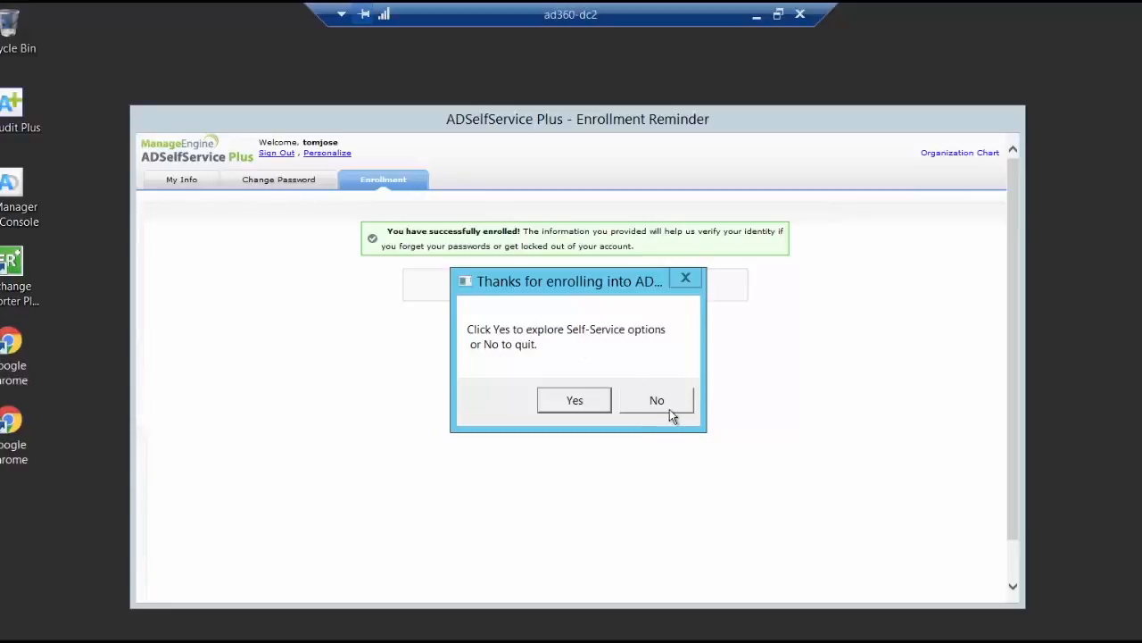
Decline exploring self-service in the 'Thanks for enrolling' prompt, returning to Logon Settings
{"action": "left_click", "coordinate": [656, 399]}
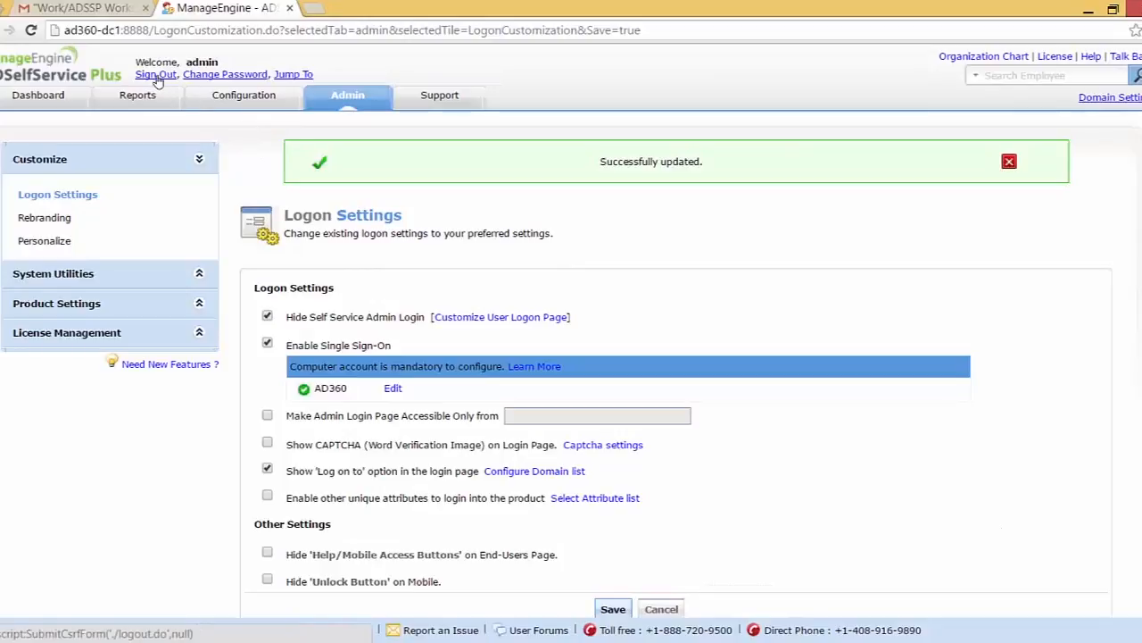
Sign the admin out to reach the end-user login page with AD360 domain
{"action": "left_click", "coordinate": [156, 74]}
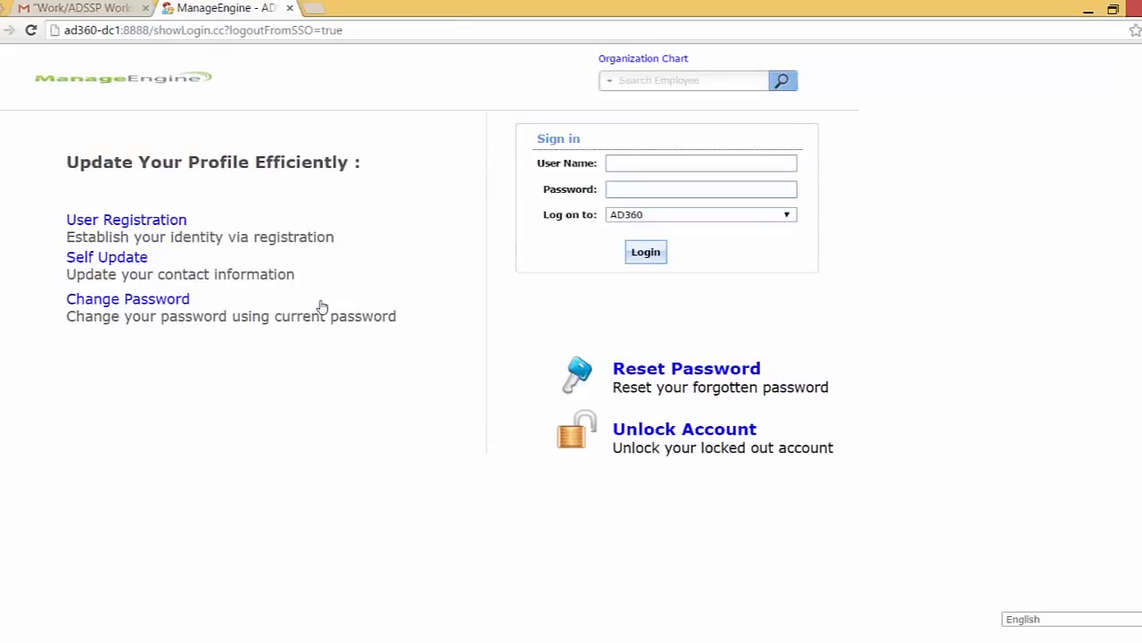
{"action": "mouse_move", "coordinate": [395, 527]}
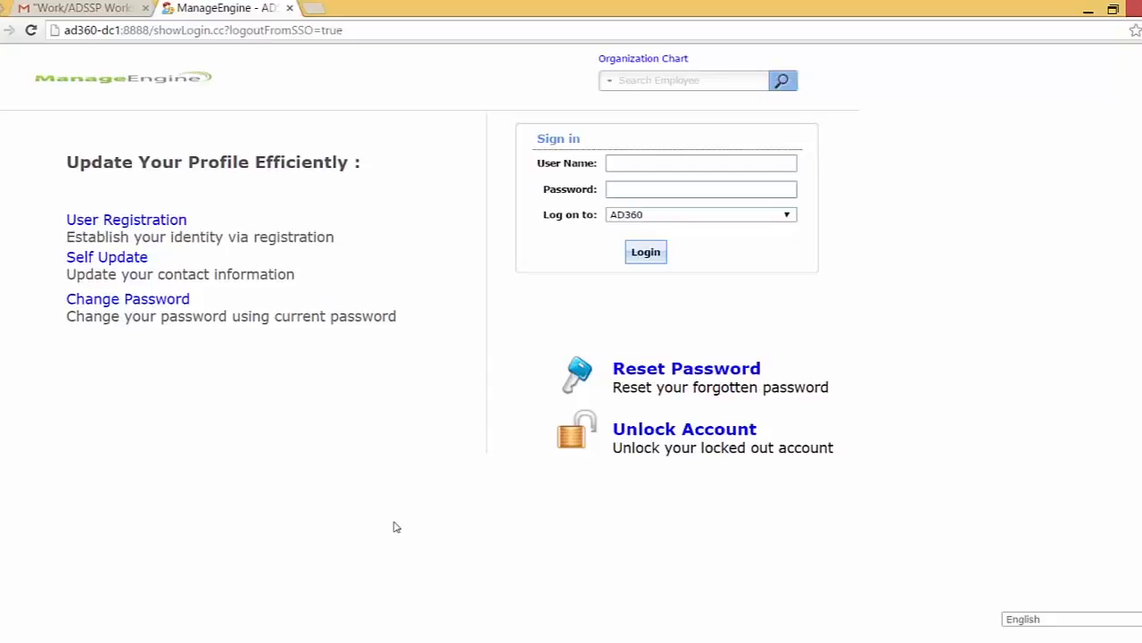